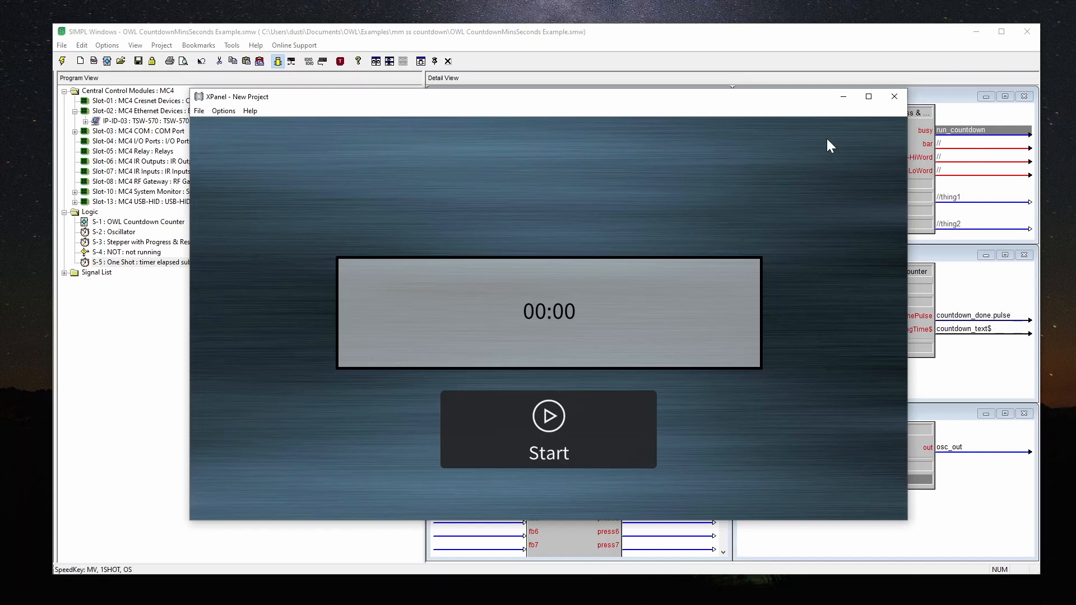
Close the countdown XPanel preview to reveal the TSW-570 Digitals signal sheet
click(892, 96)
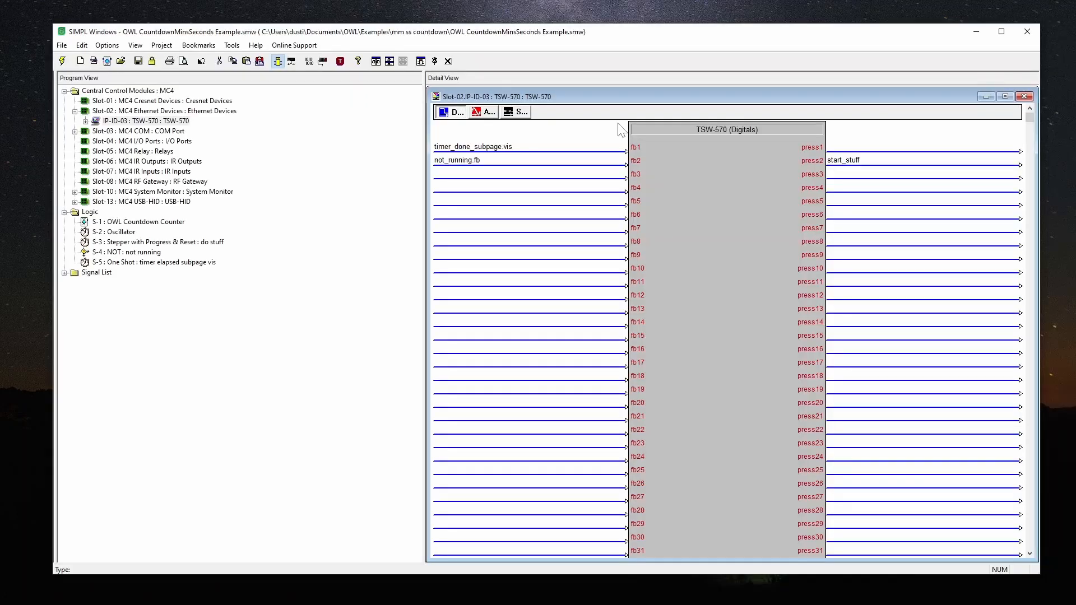
mouse_move(496, 89)
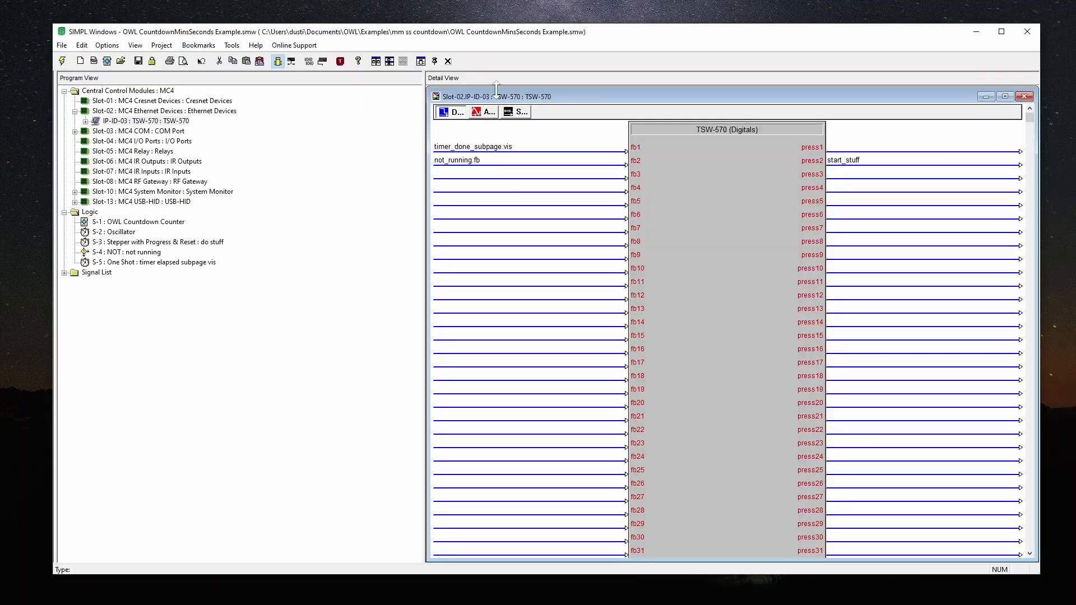
Review the TSW-570 Serials sheet, then close the panel's detail window
click(515, 112)
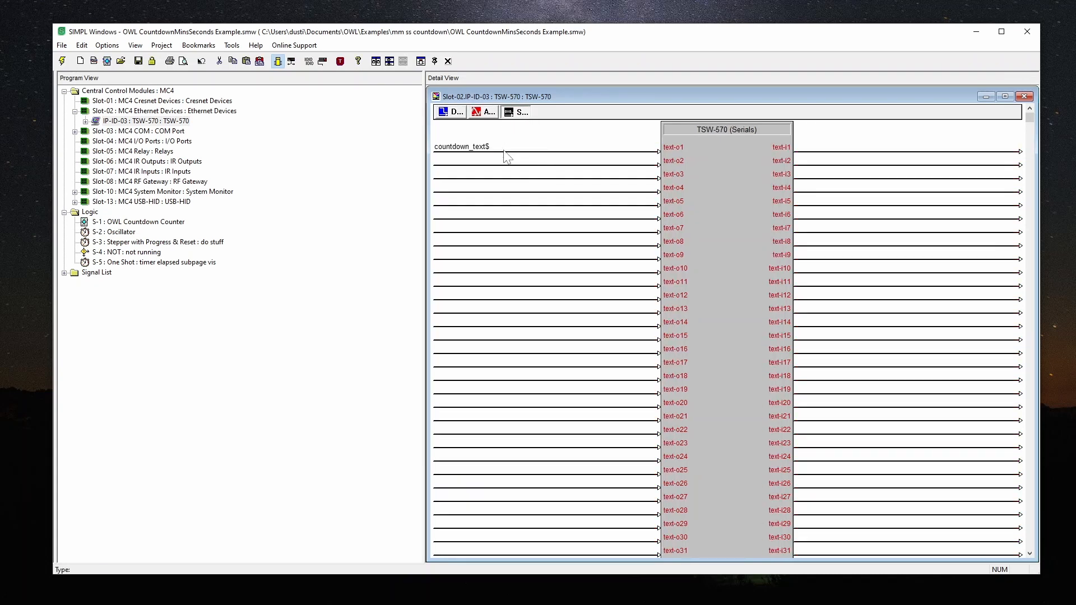
click(1022, 96)
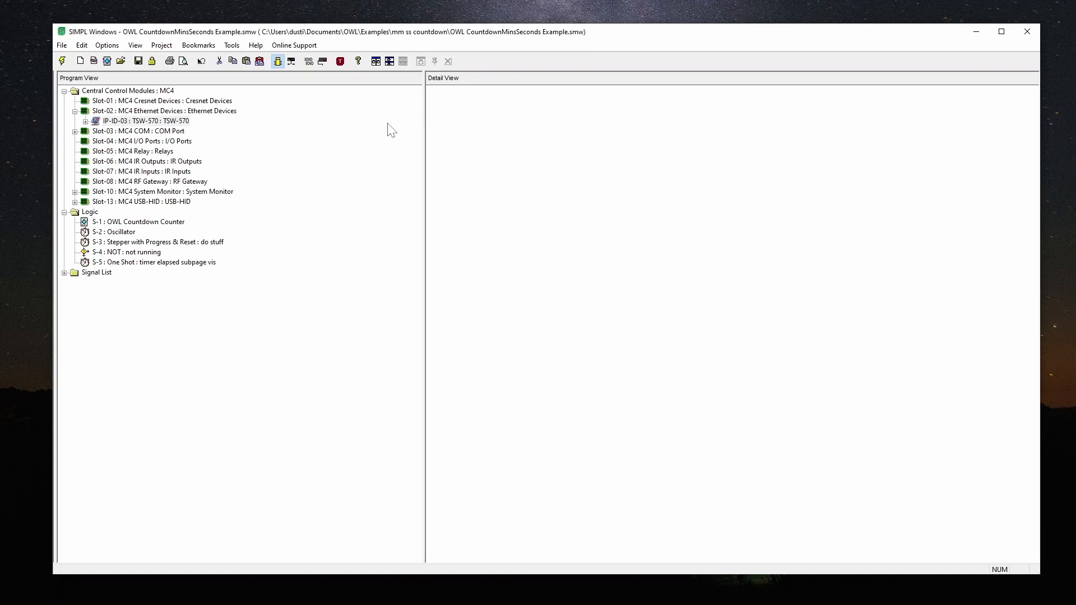
mouse_move(345, 134)
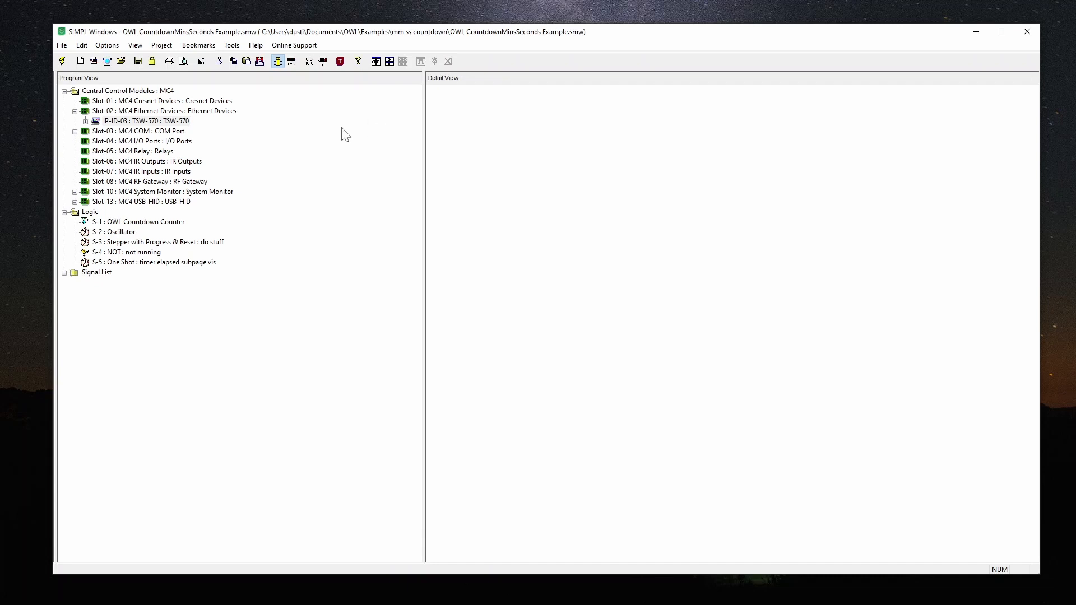
Open S-2 Oscillator, gated by run_countdown with 0.1s high and 0.9s low times
double_click(114, 231)
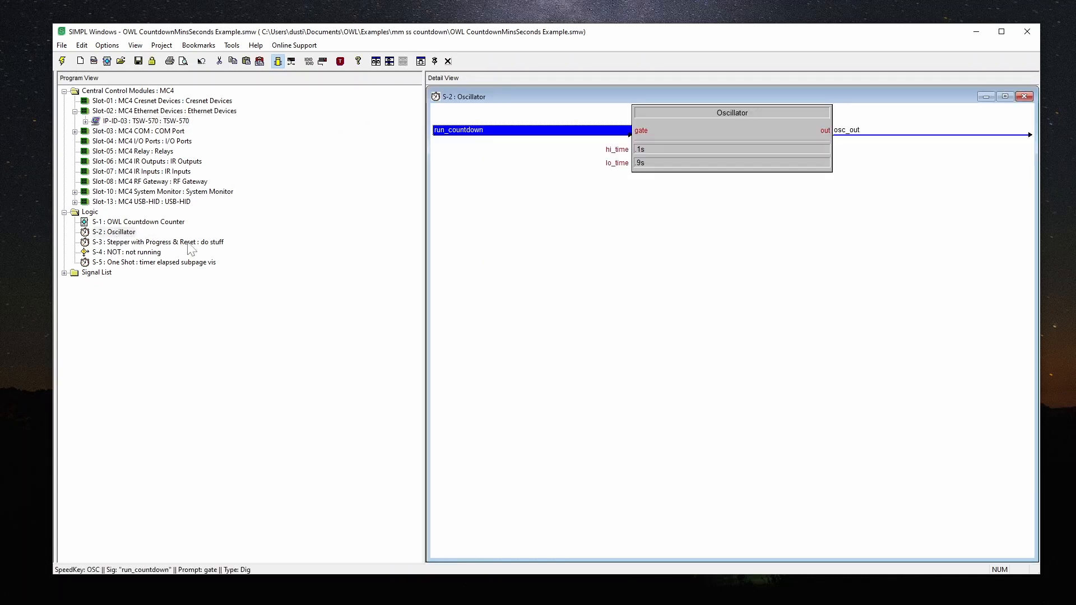
mouse_move(663, 170)
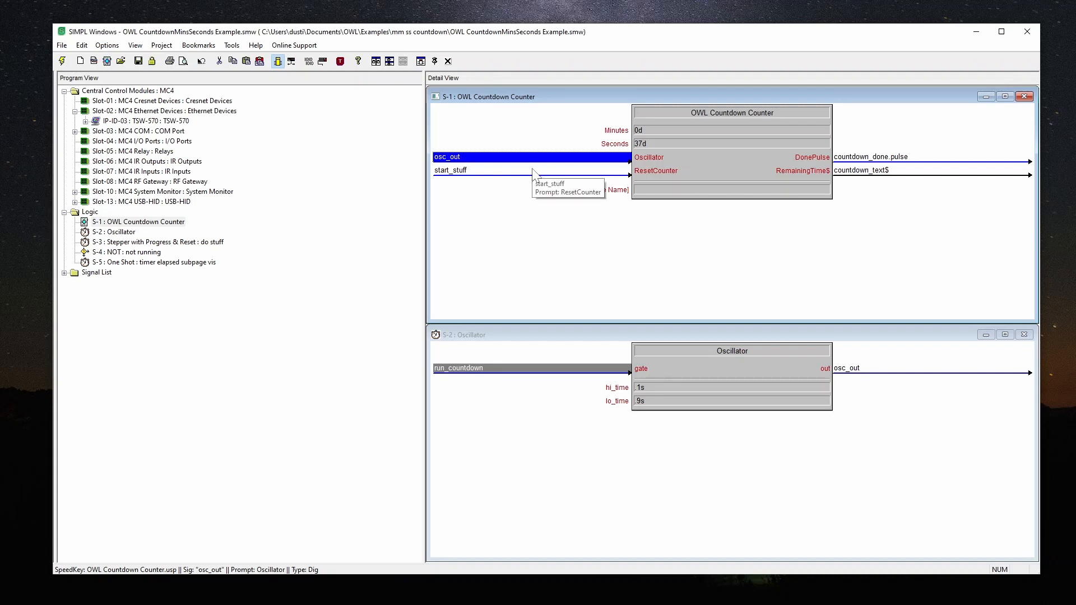
Inspect S-3 Stepper with Progress & Reset (start_stuff to run_countdown), then close its view
click(163, 241)
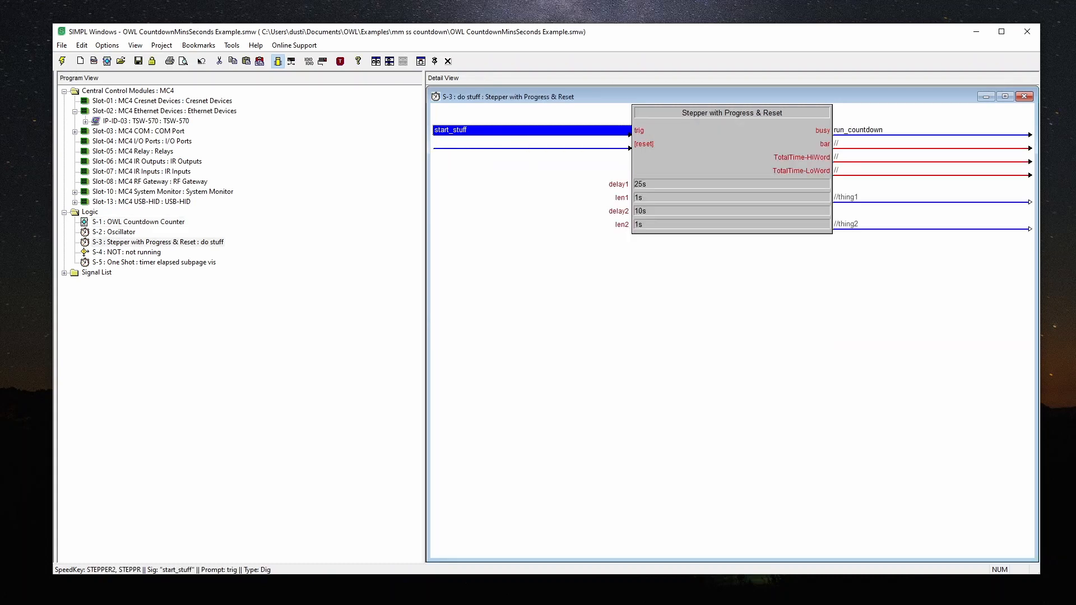
mouse_move(917, 531)
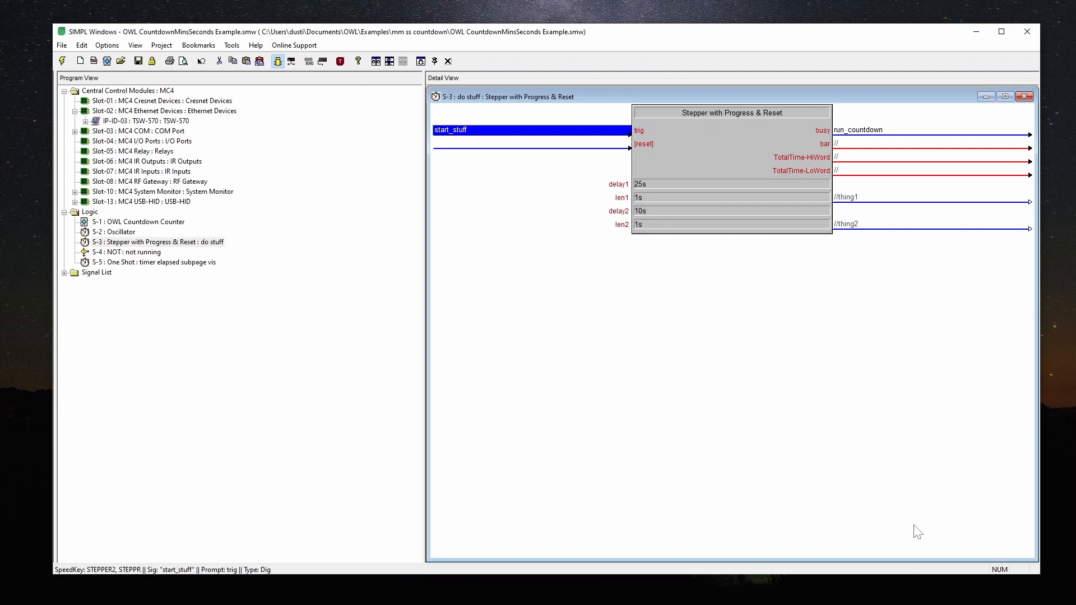
mouse_move(986, 193)
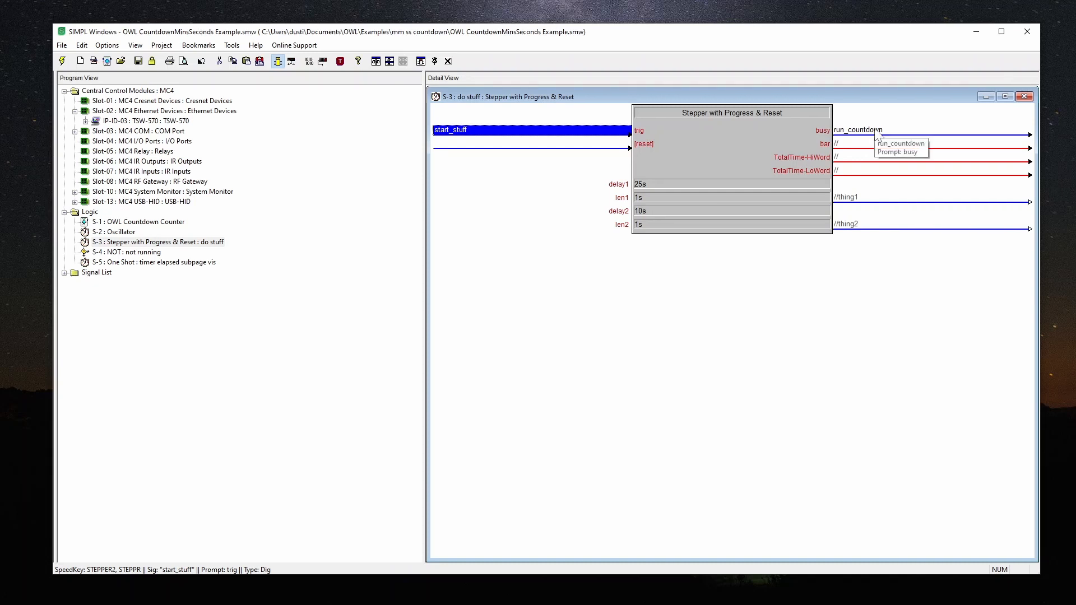
mouse_move(764, 170)
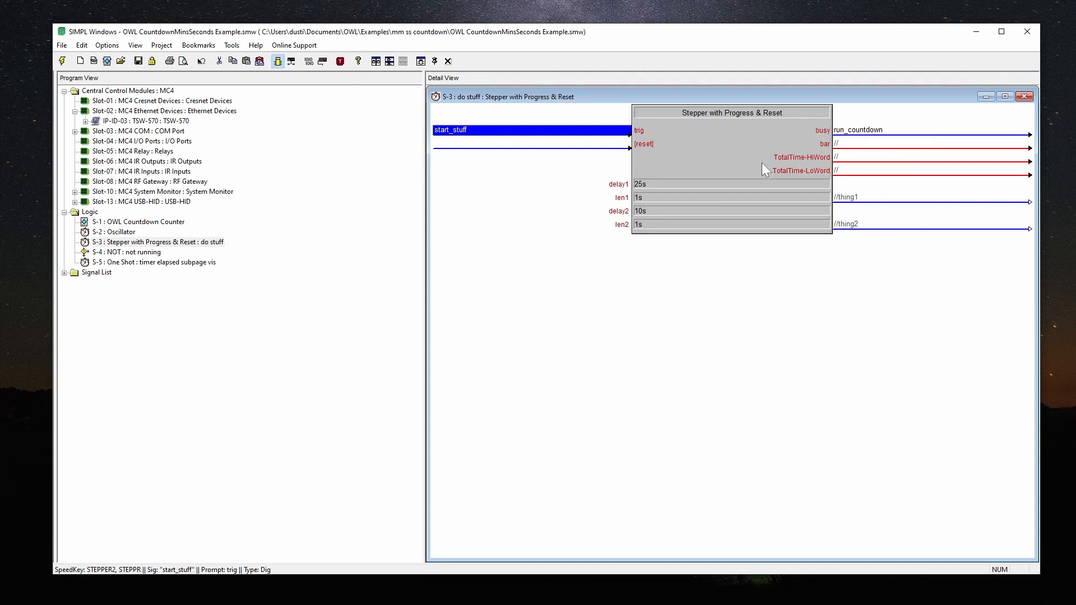
mouse_move(671, 238)
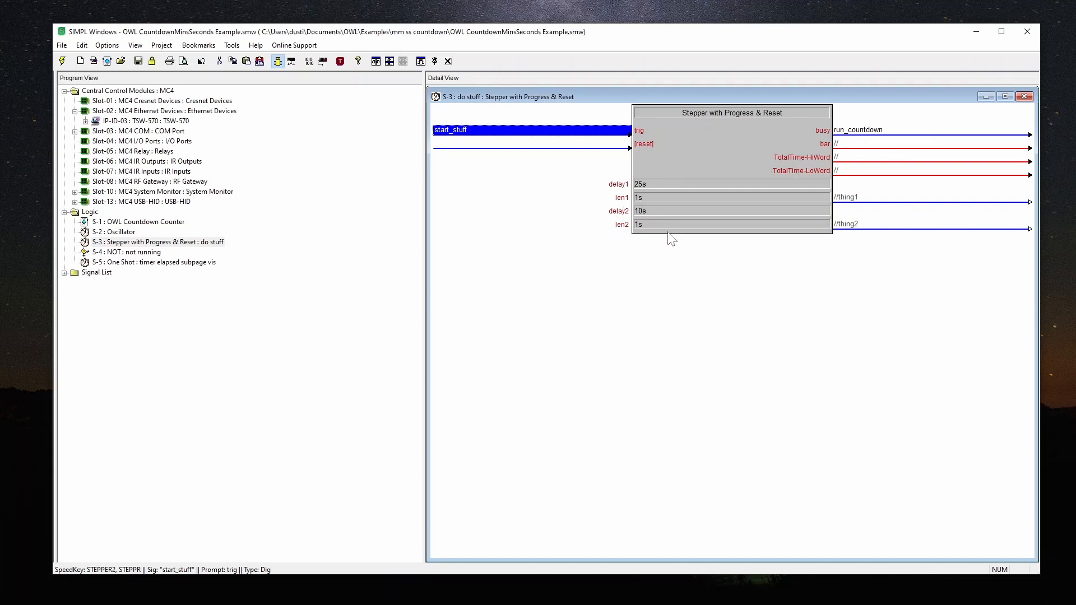
mouse_move(791, 169)
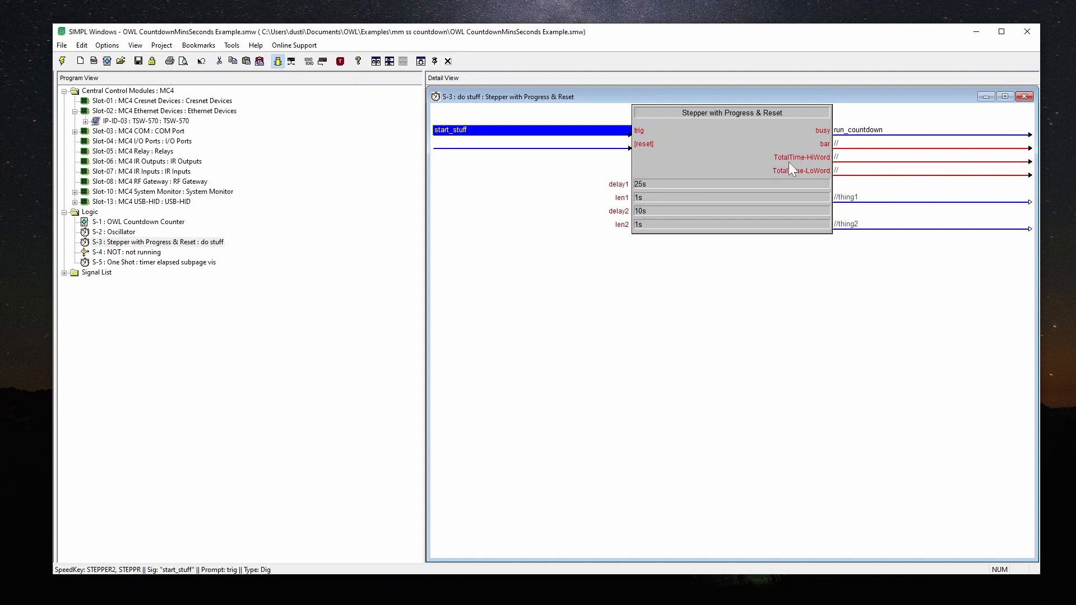
mouse_move(823, 176)
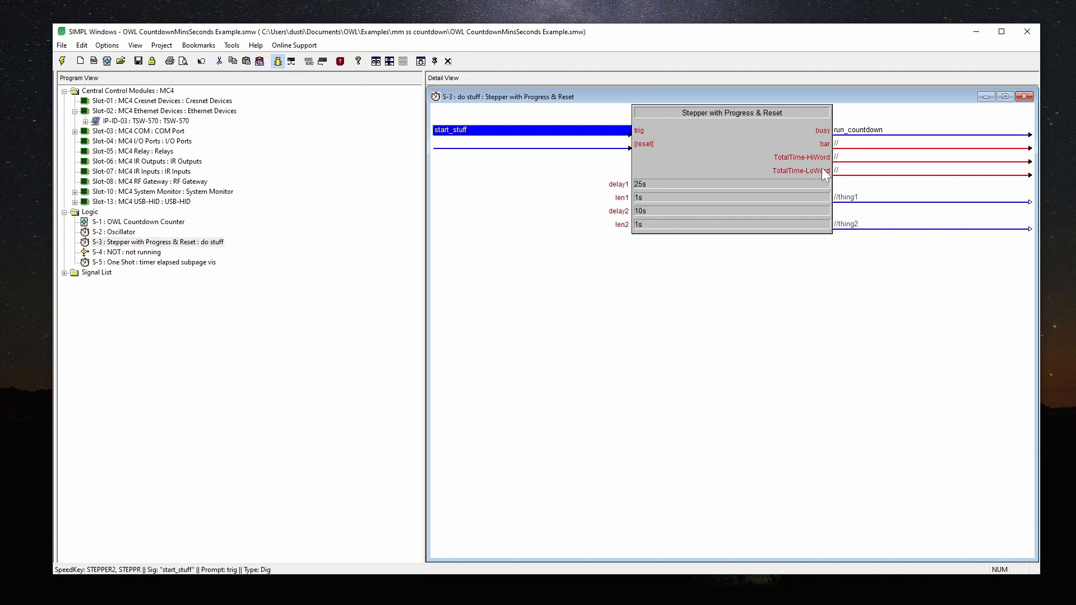
mouse_move(487, 141)
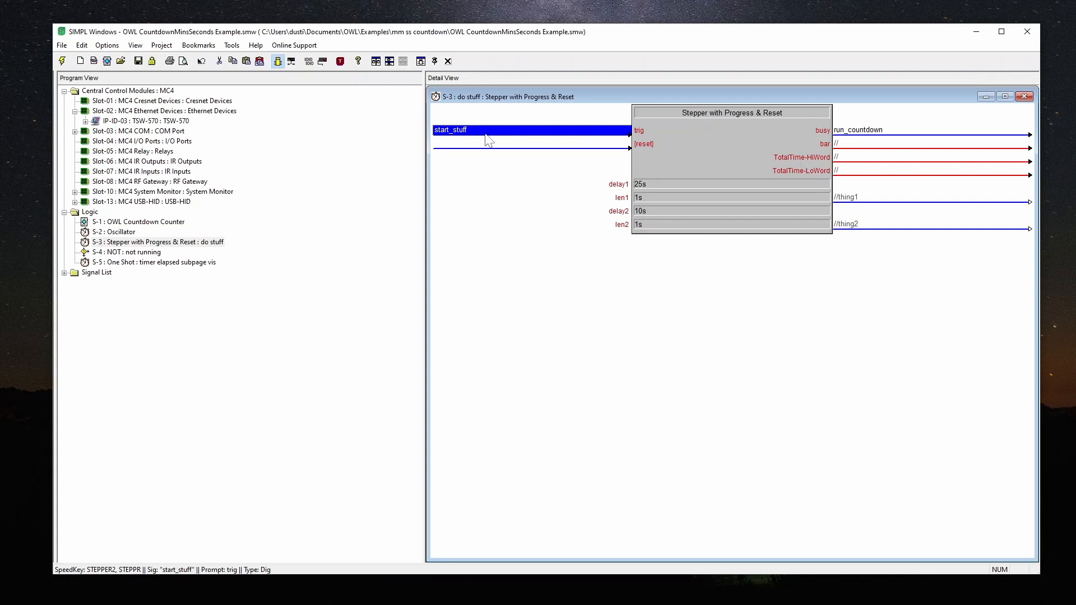
click(1025, 96)
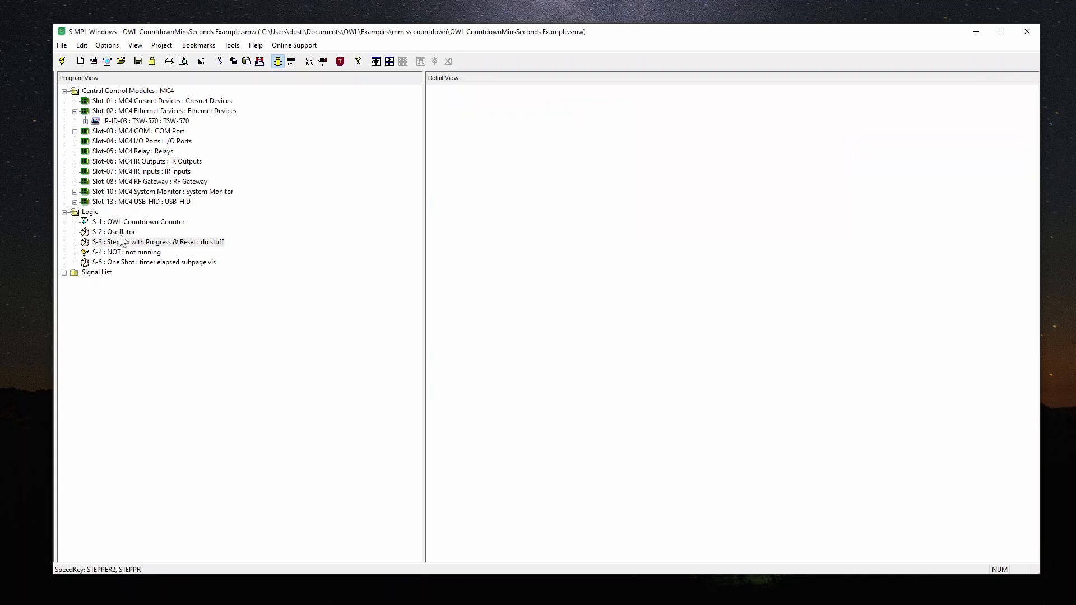
Open S-1 OWL Countdown Counter, set to 37 seconds, and bring up its options
double_click(138, 221)
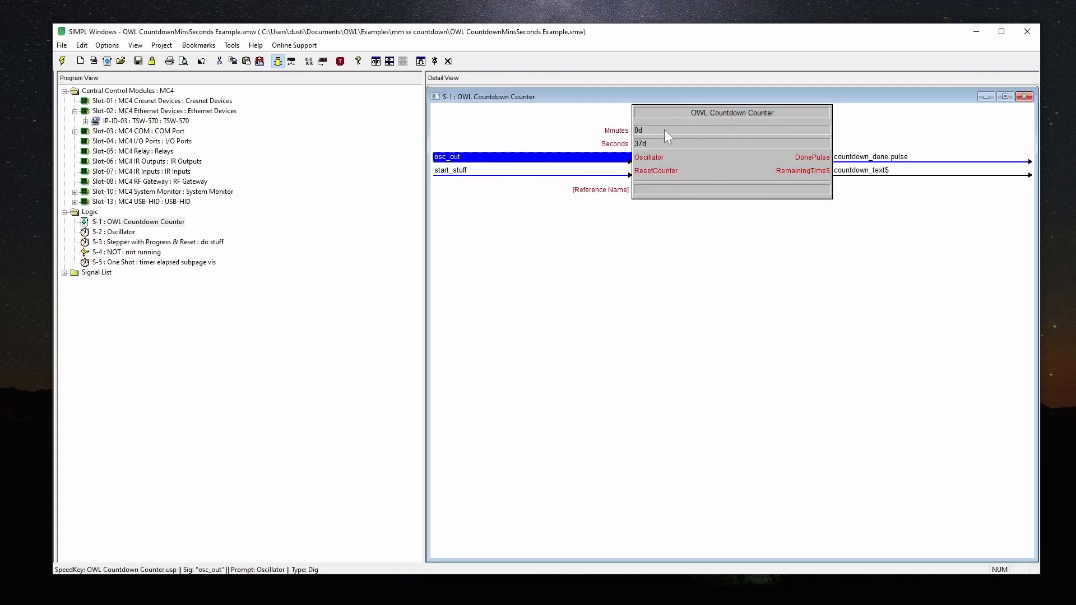
mouse_move(659, 149)
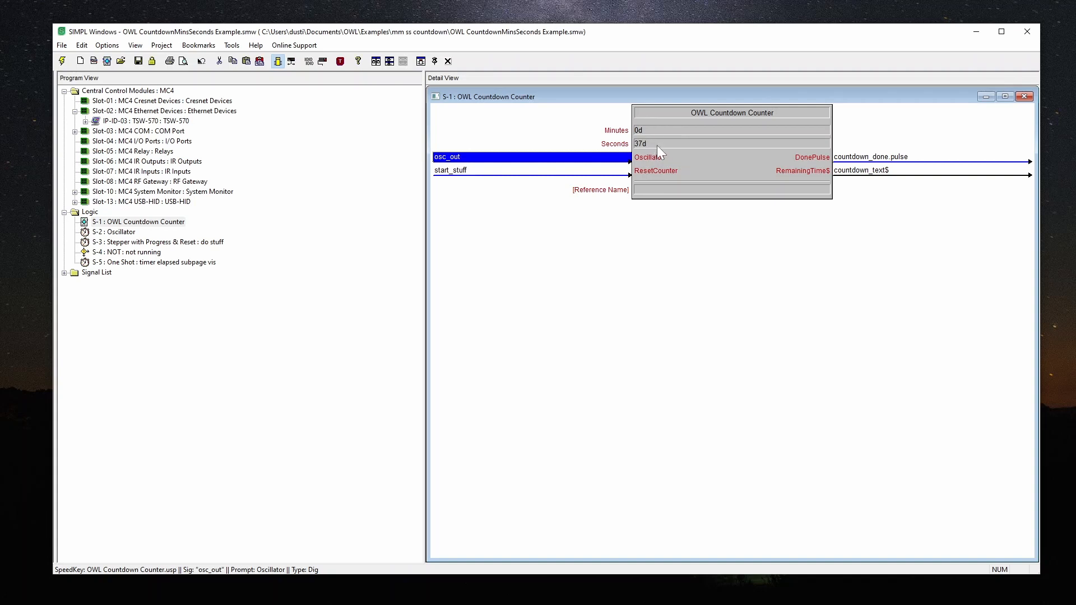
mouse_move(659, 149)
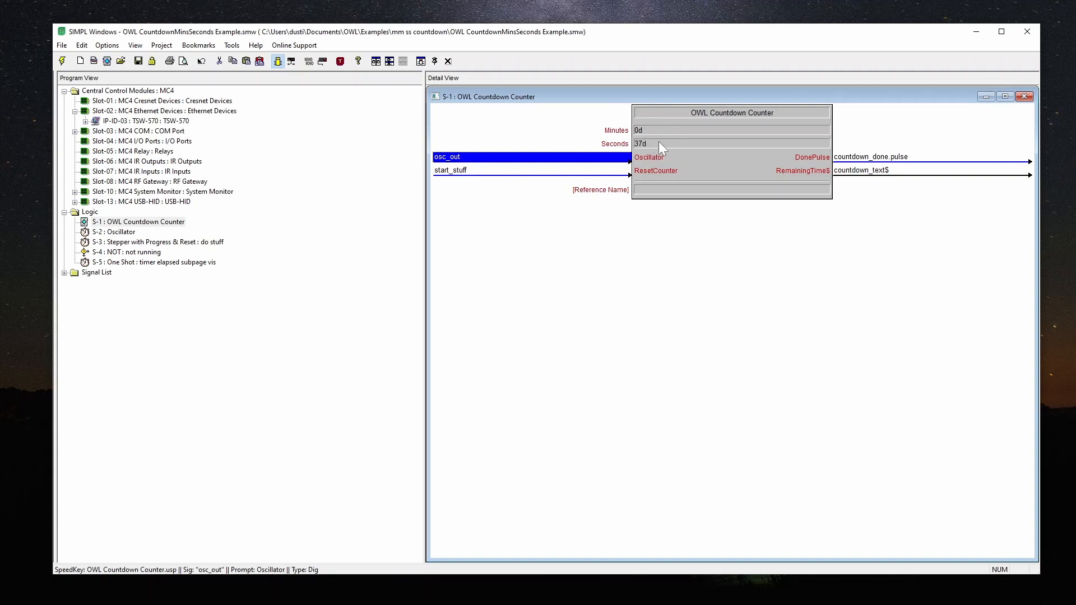
mouse_move(484, 169)
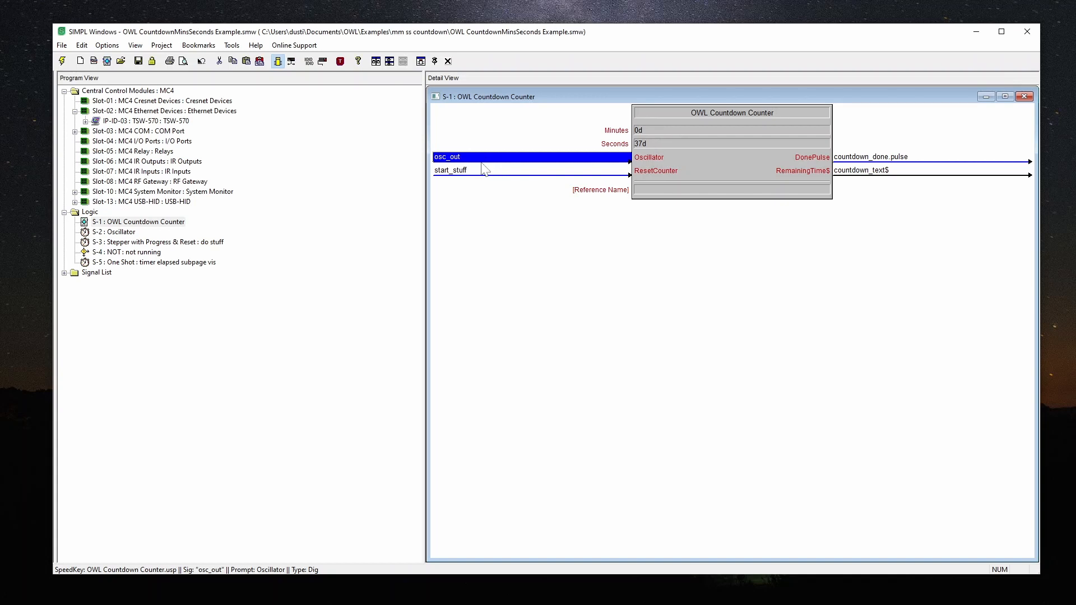
mouse_move(768, 192)
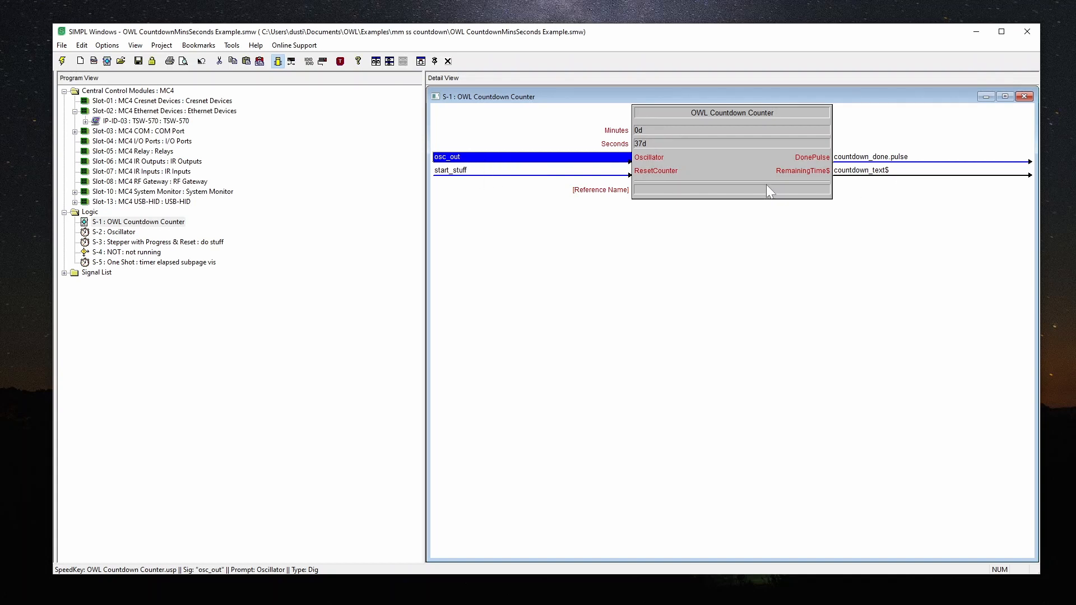
mouse_move(889, 179)
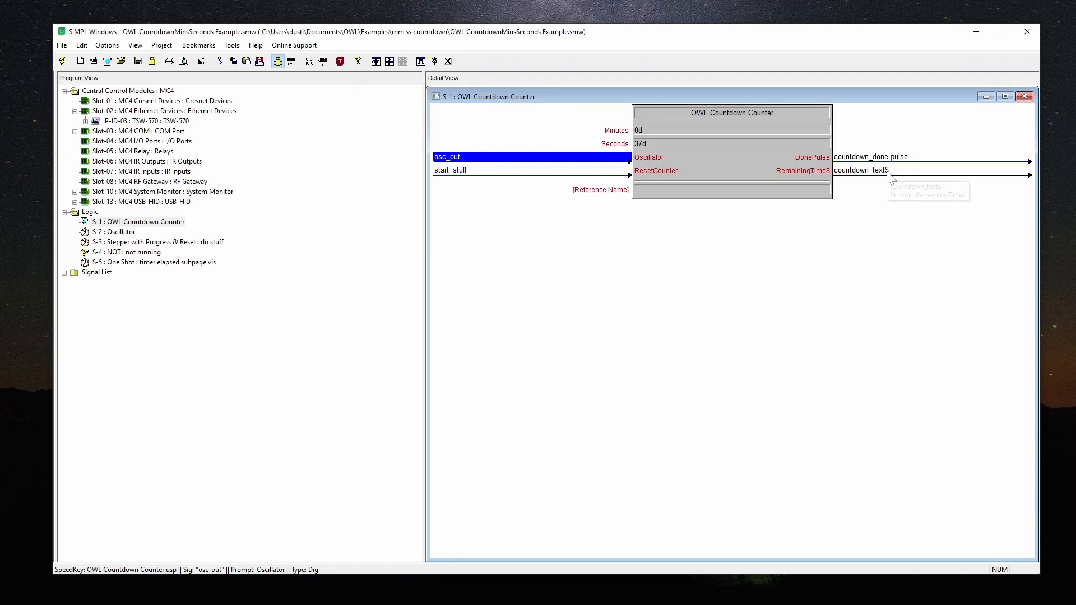
mouse_move(671, 174)
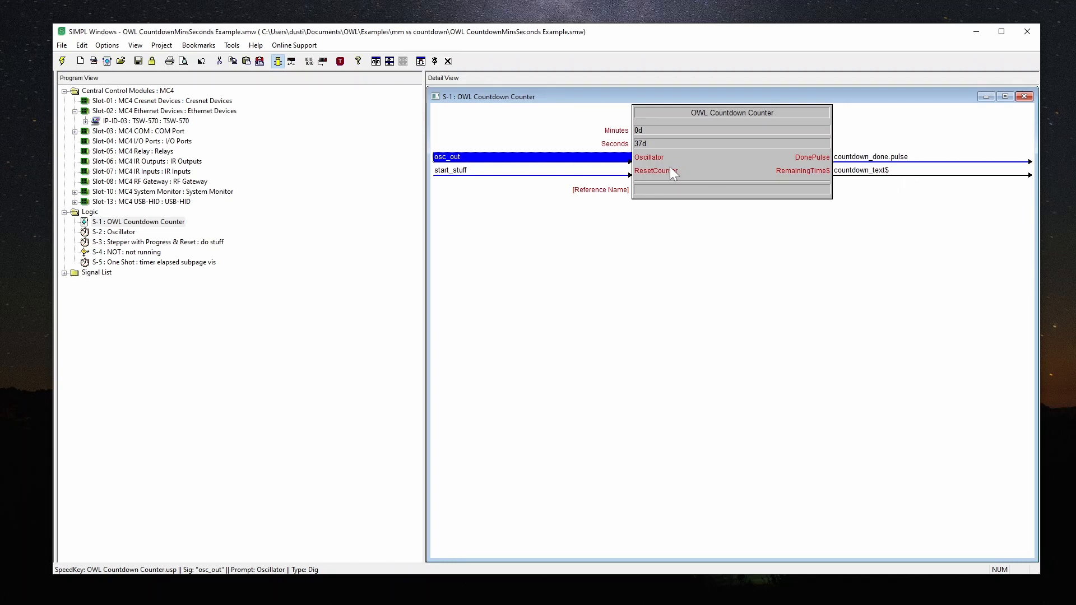
mouse_move(518, 178)
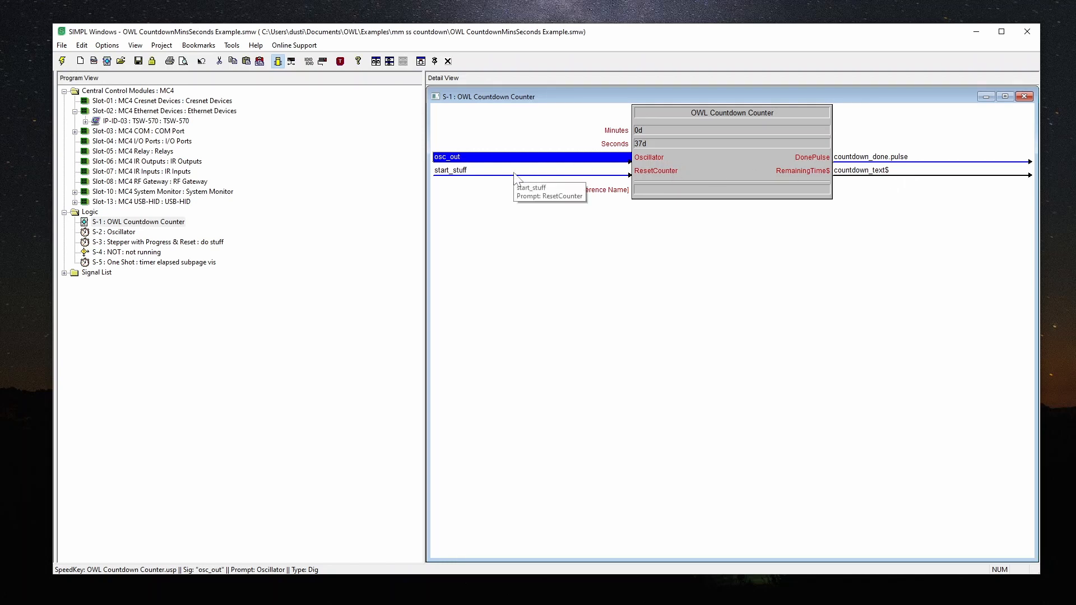
mouse_move(580, 173)
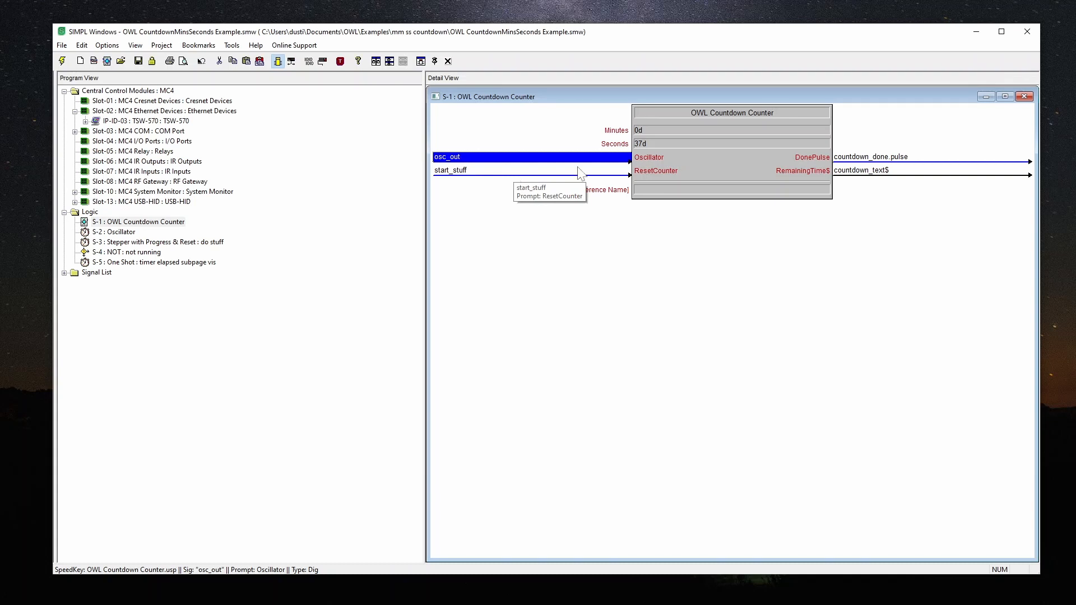
mouse_move(870, 156)
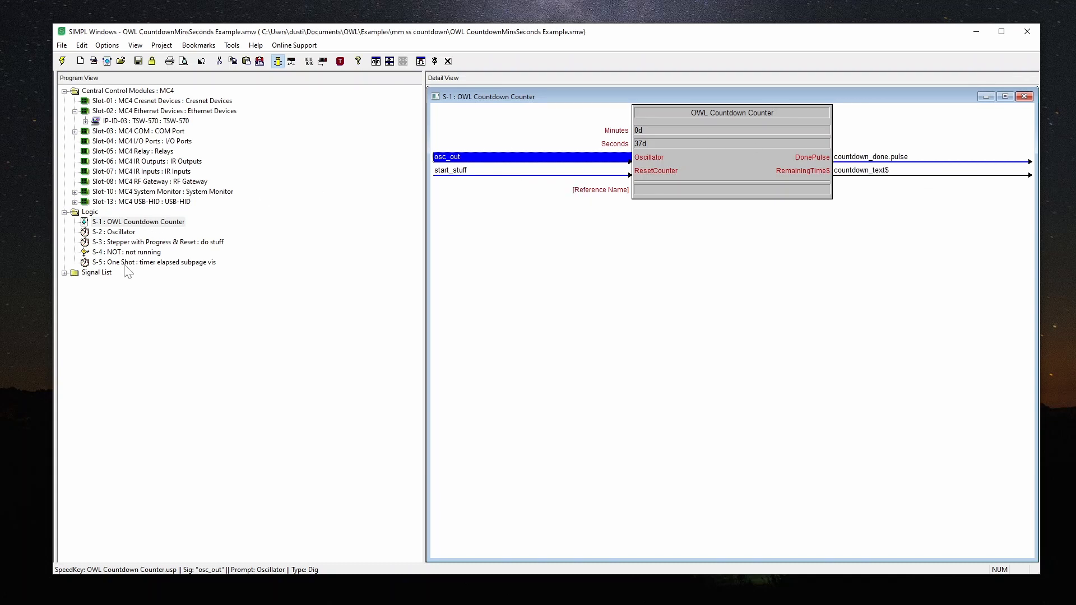
mouse_move(850, 343)
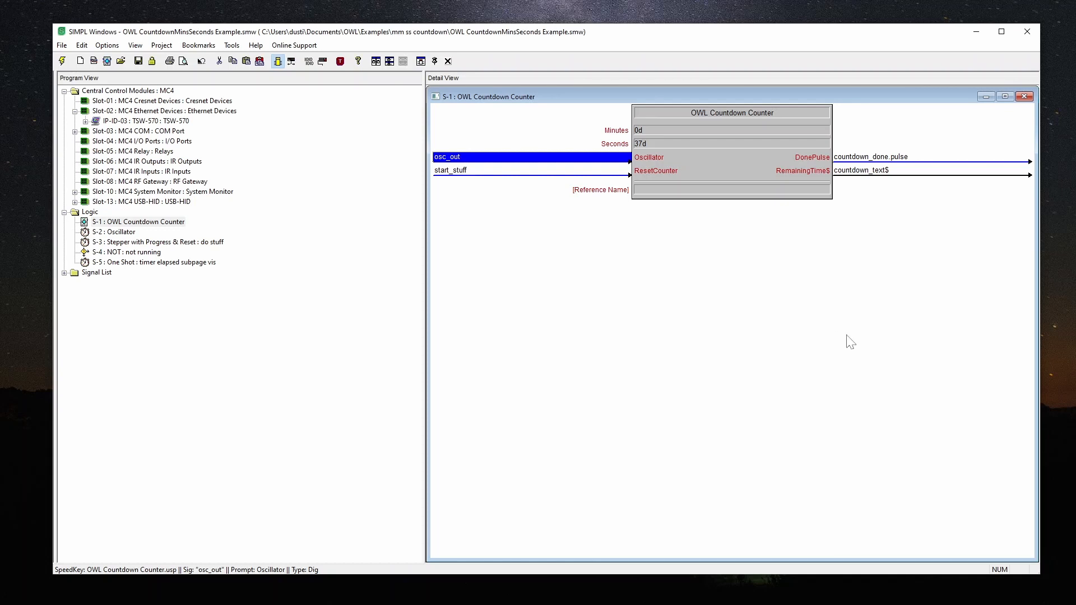
right_click(138, 222)
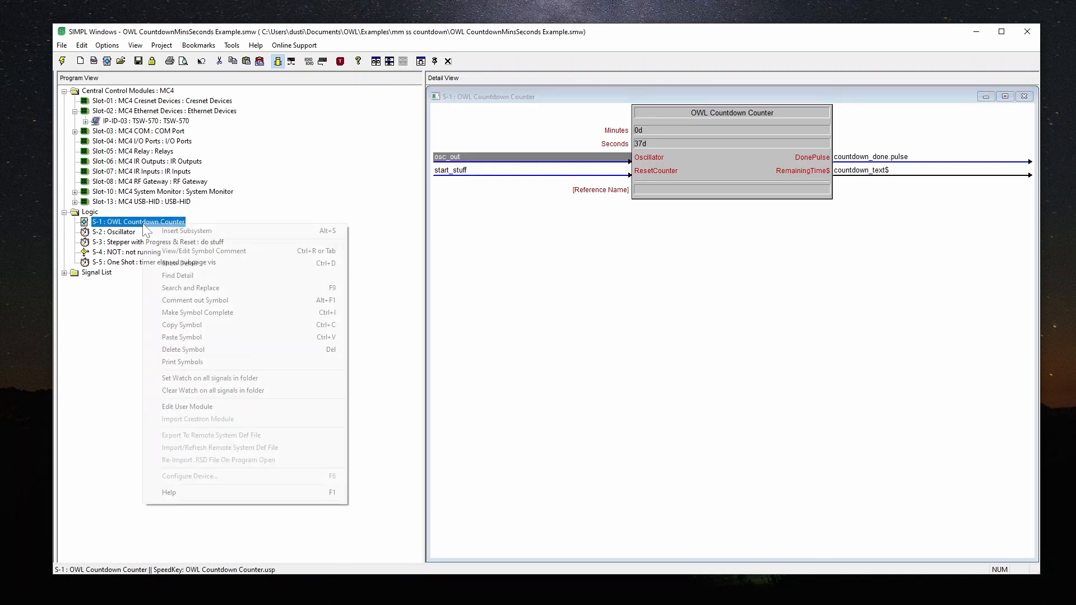
Edit the counter user module and read its declarations, parameter bounds and functions
click(187, 406)
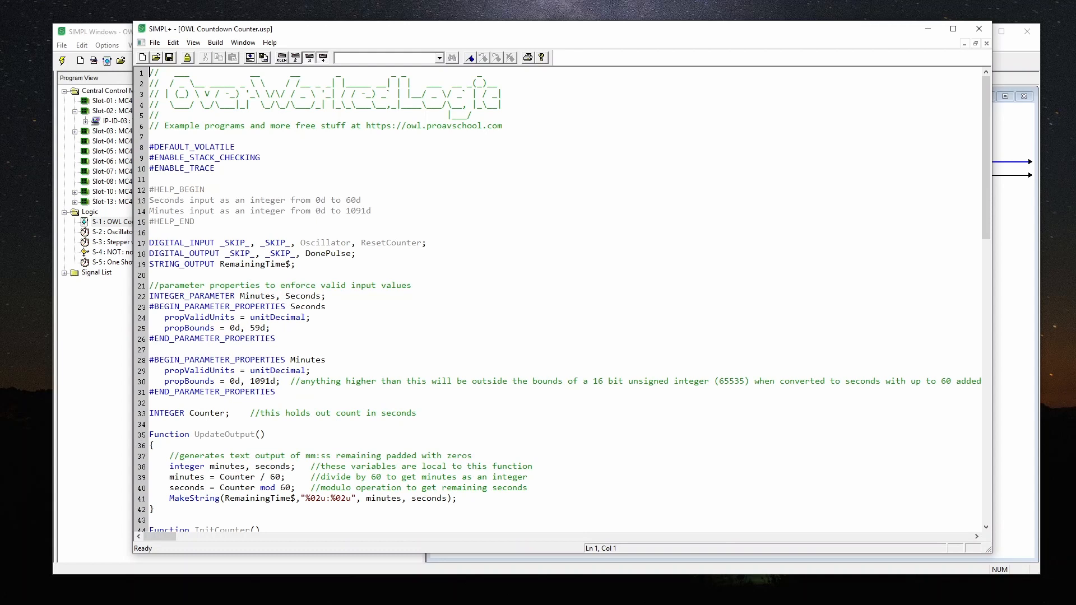
scroll(down, 3)
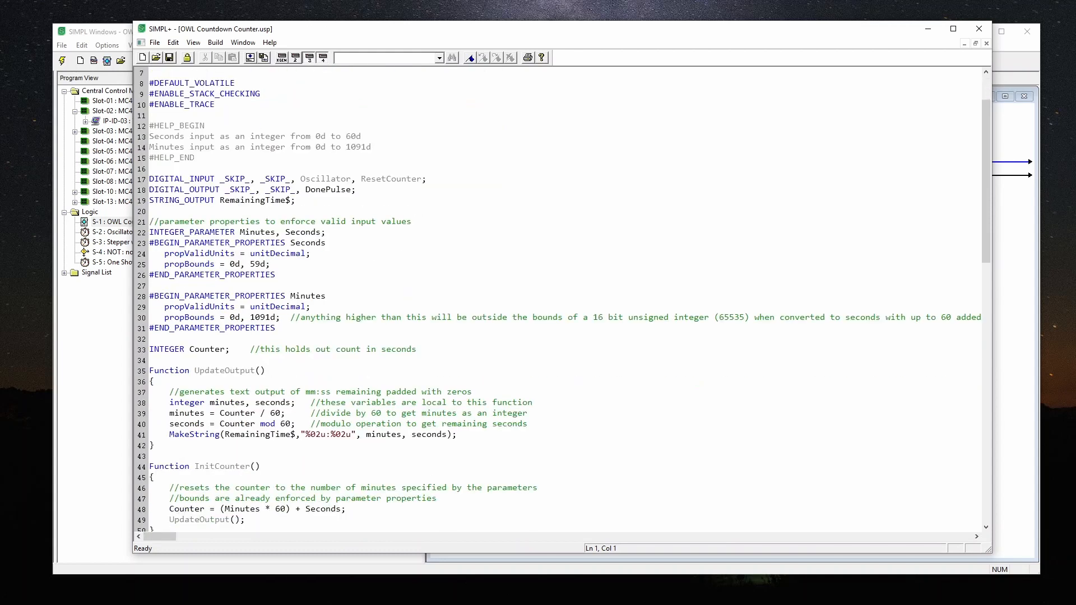
scroll(down, 3)
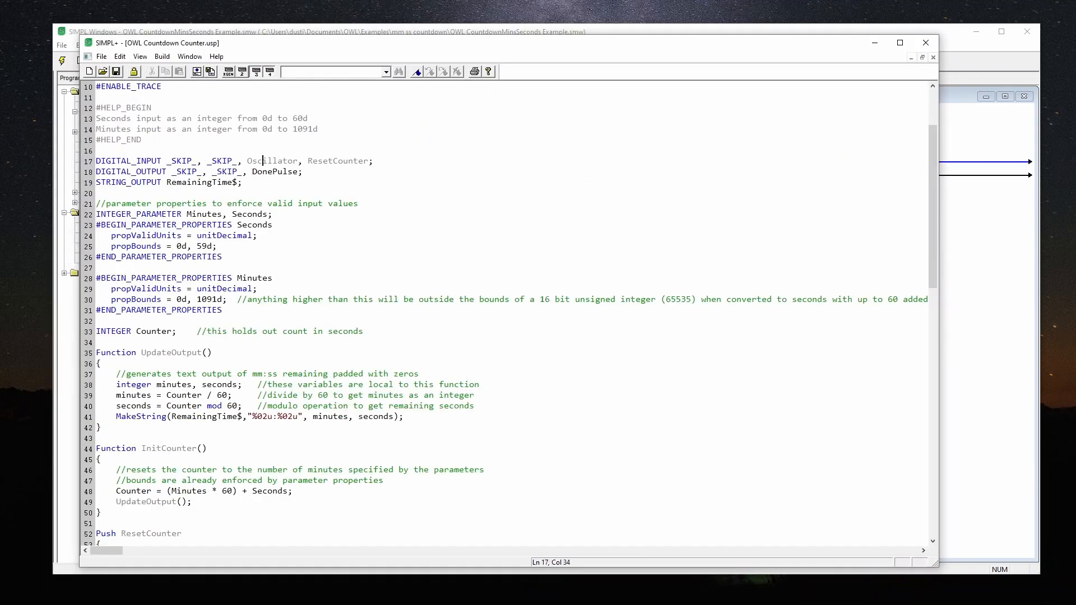
click(263, 171)
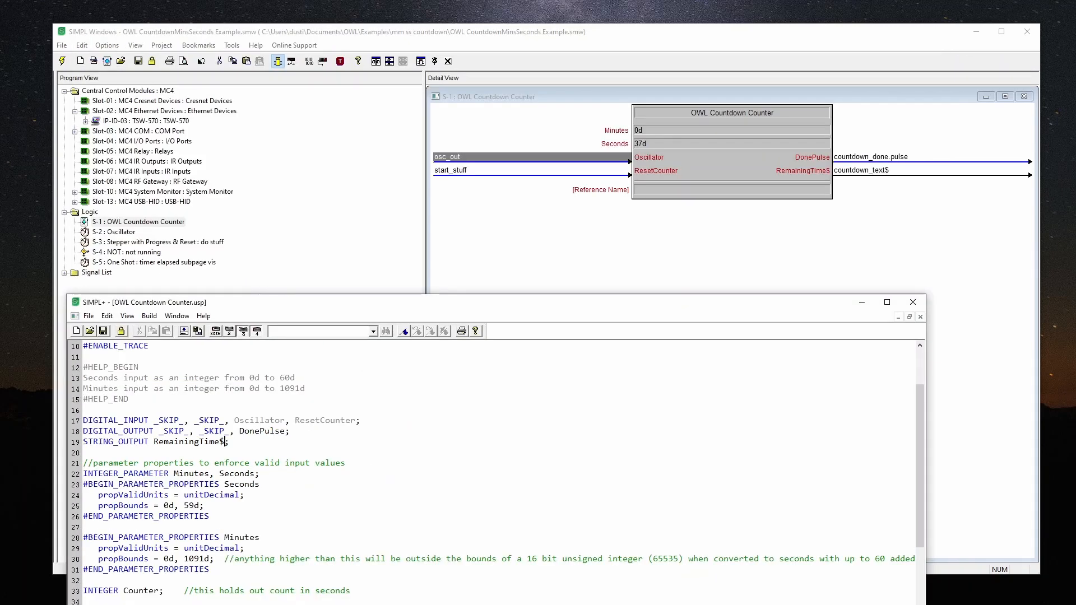
click(886, 302)
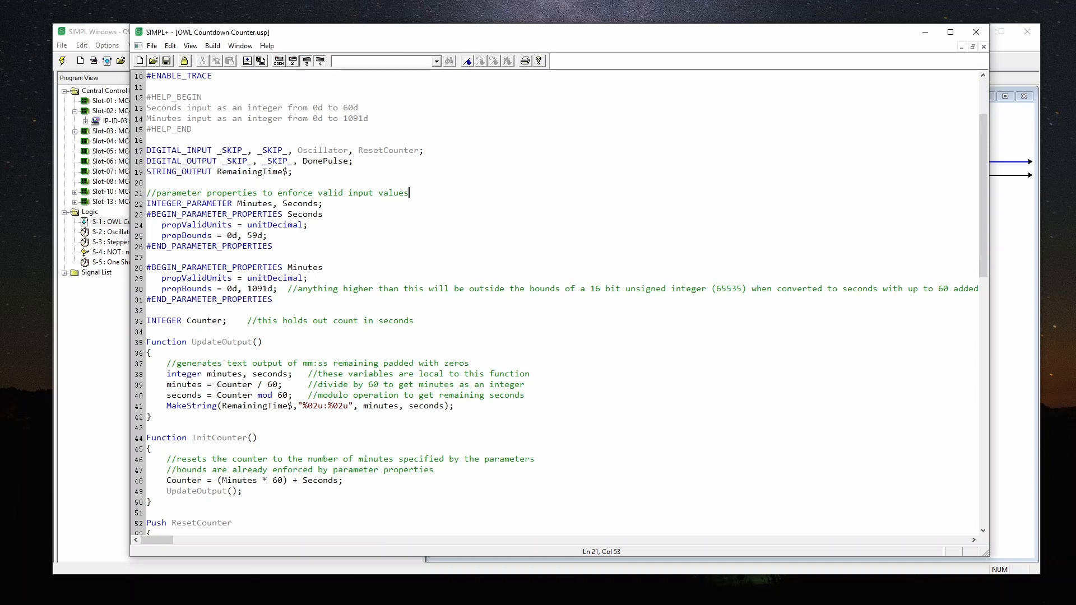
click(147, 288)
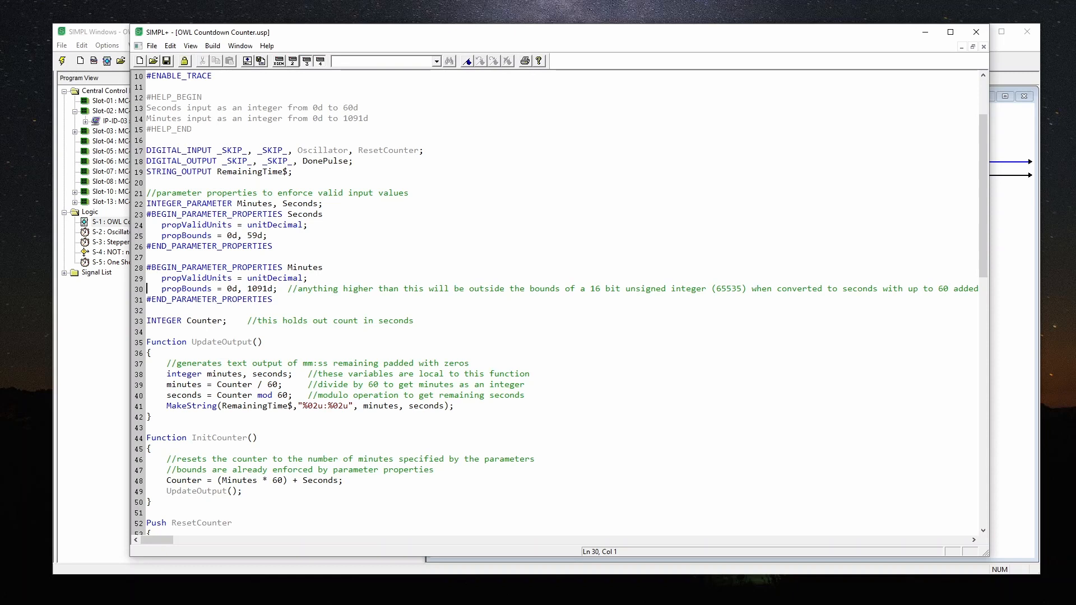
click(272, 299)
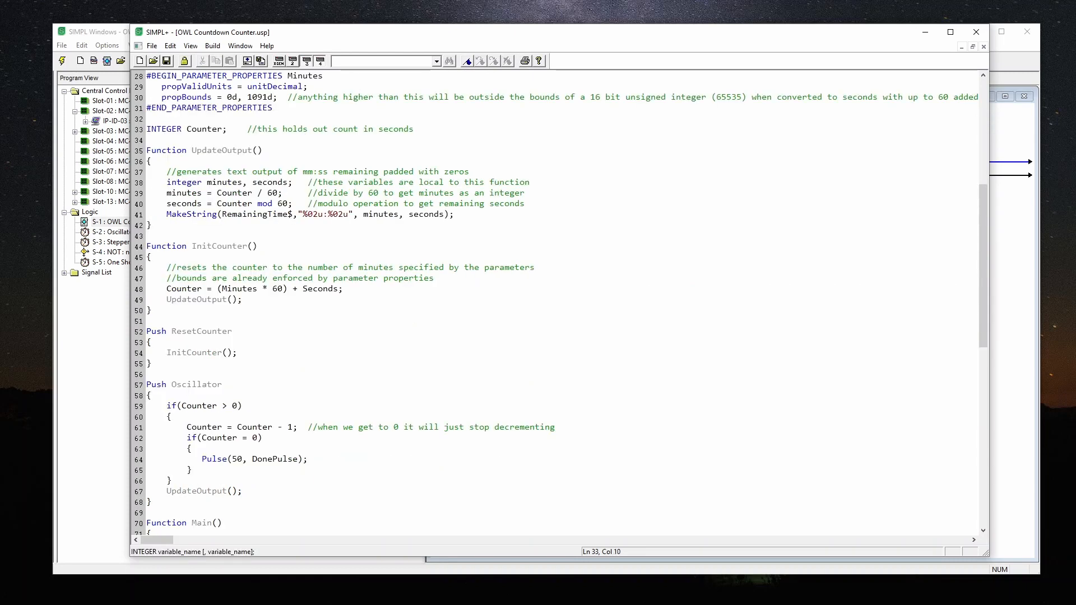
scroll(down, 3)
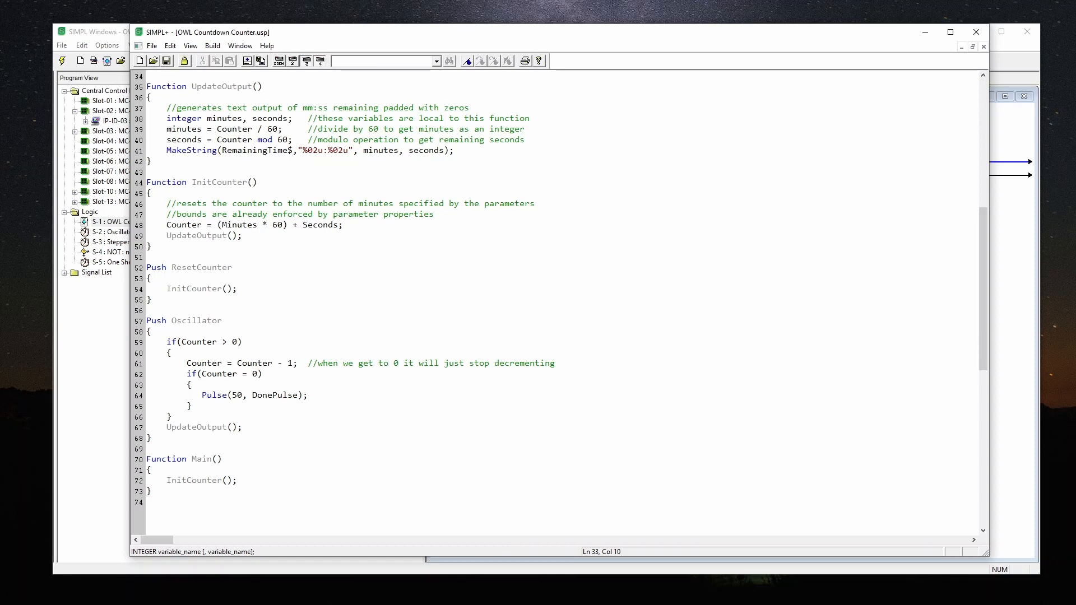
click(317, 151)
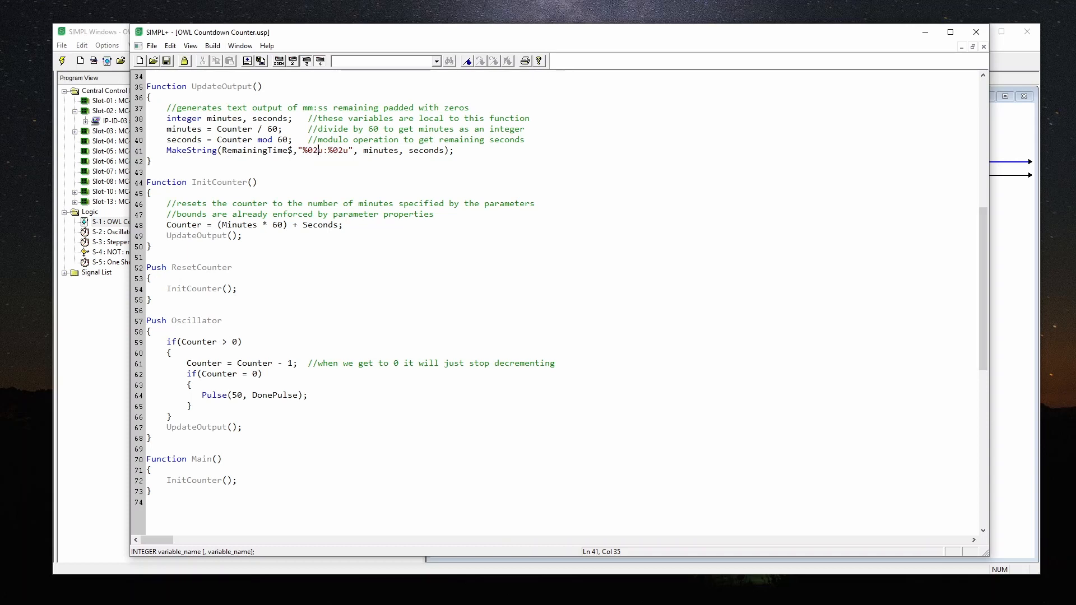
key(Right)
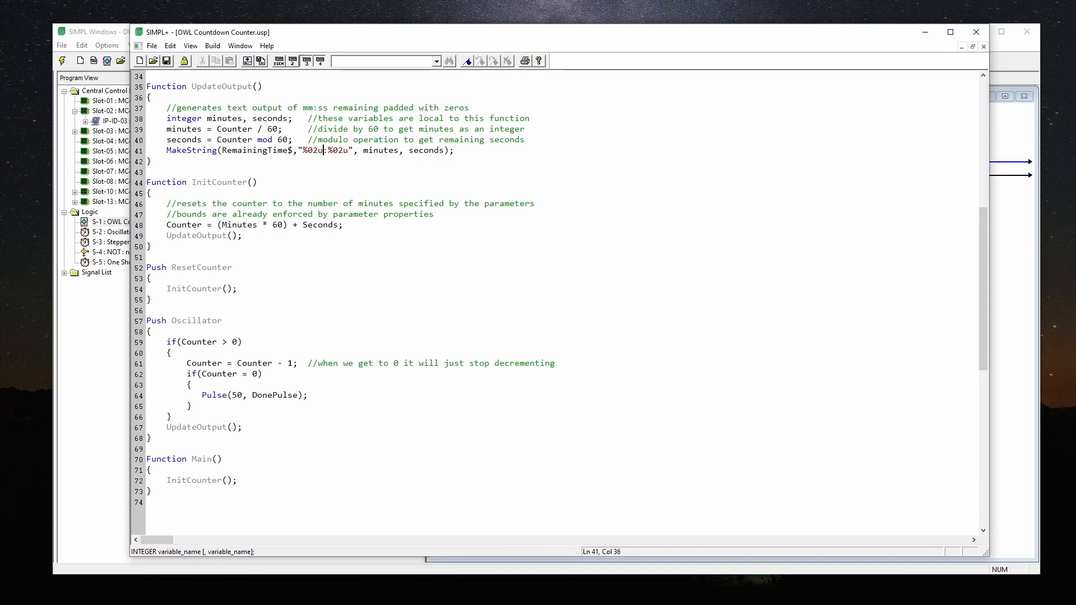
click(204, 214)
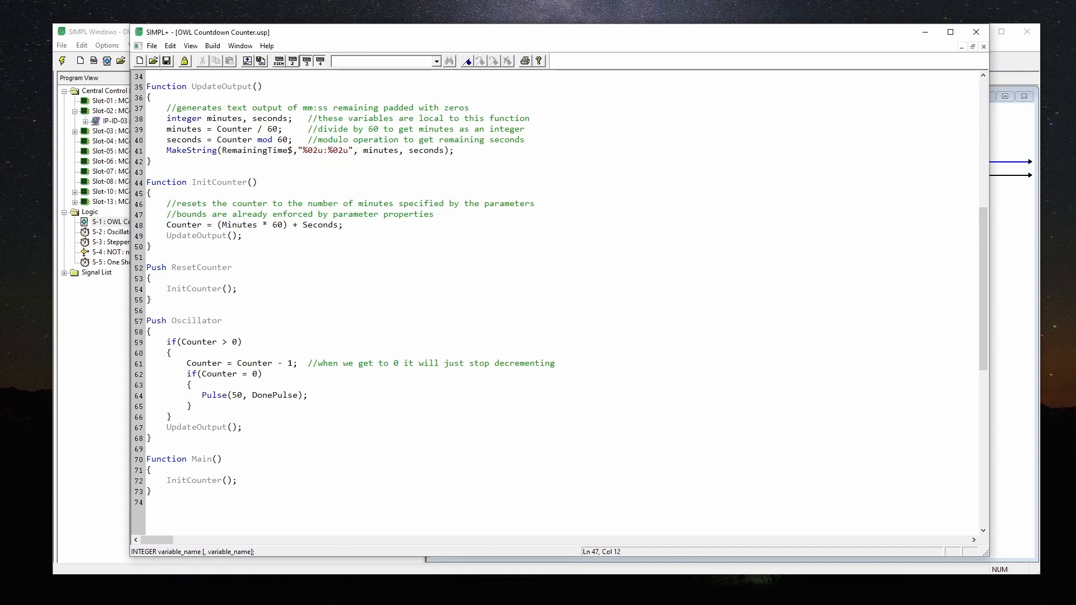
Read Push Oscillator and Function Main, then bring up the XPanel showing 00:00
scroll(down, 3)
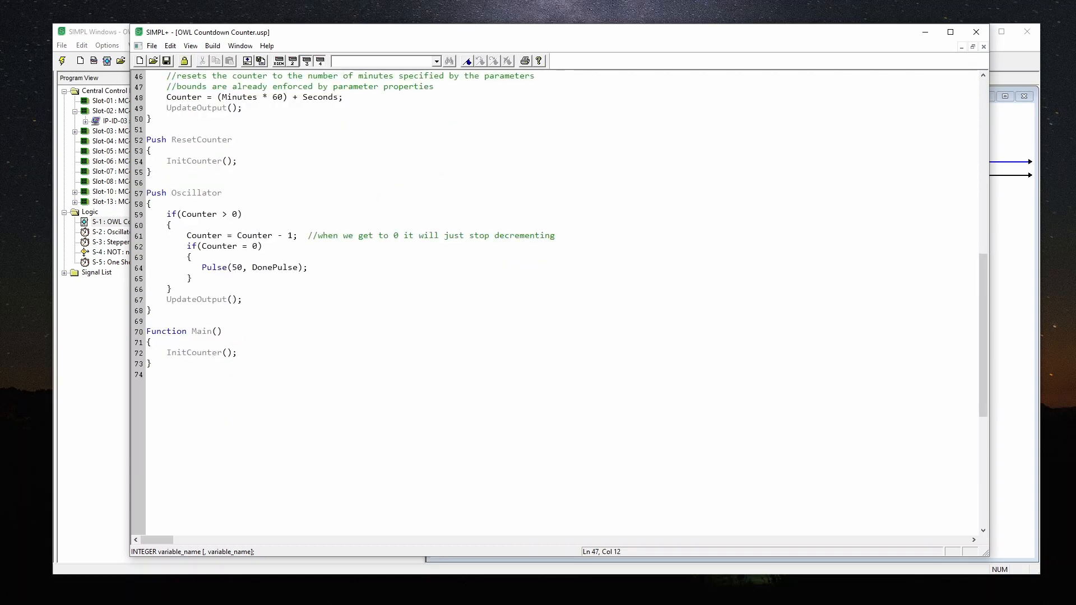
scroll(up, 3)
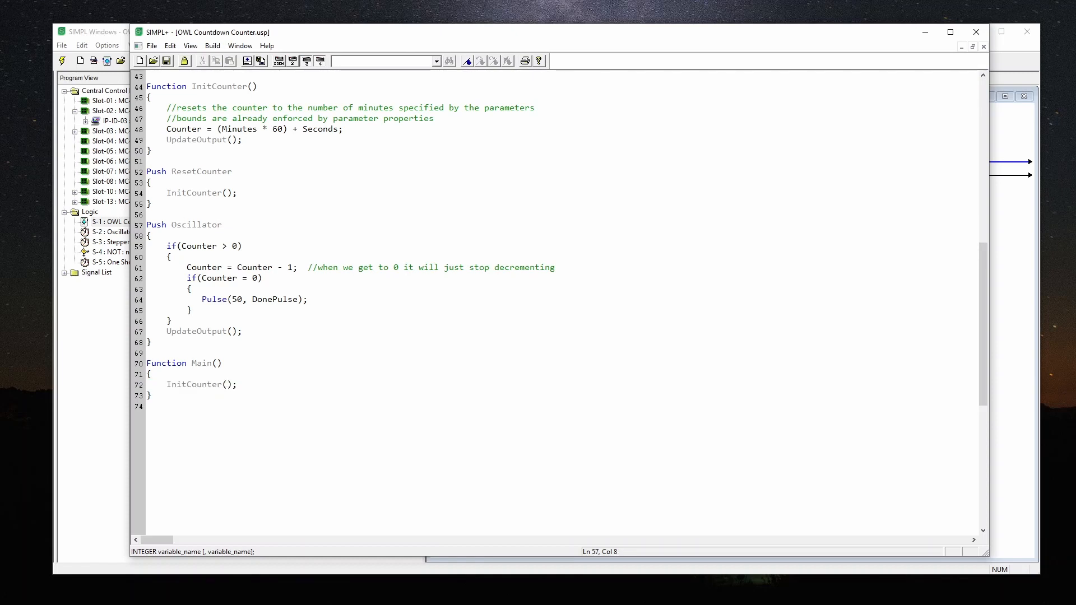
click(182, 224)
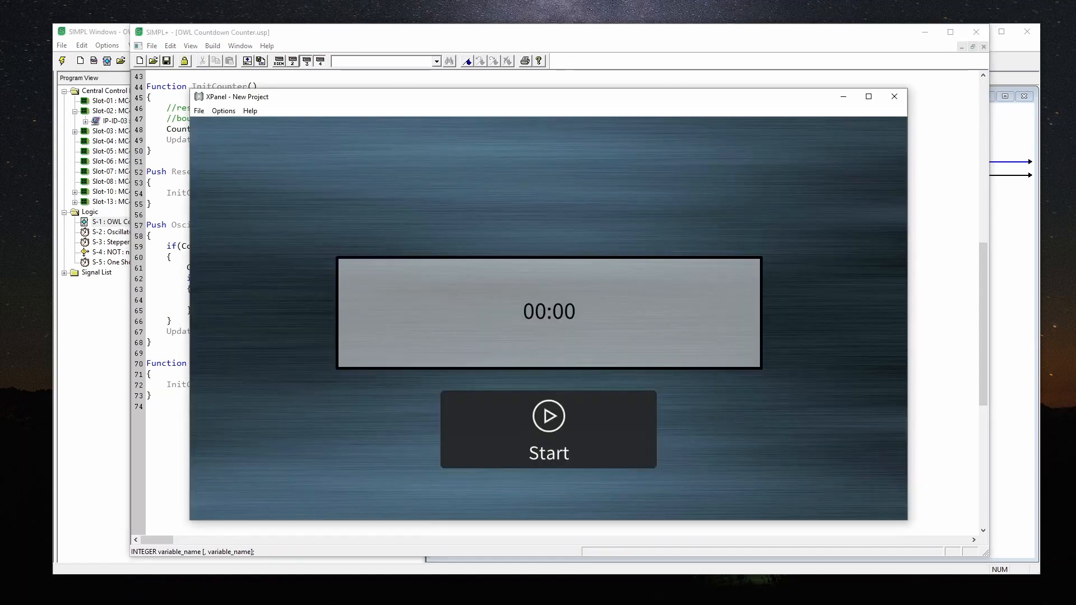
Let the timer reach 00:00 with the Timer Elapsed banner, then return to SIMPL Windows
click(548, 428)
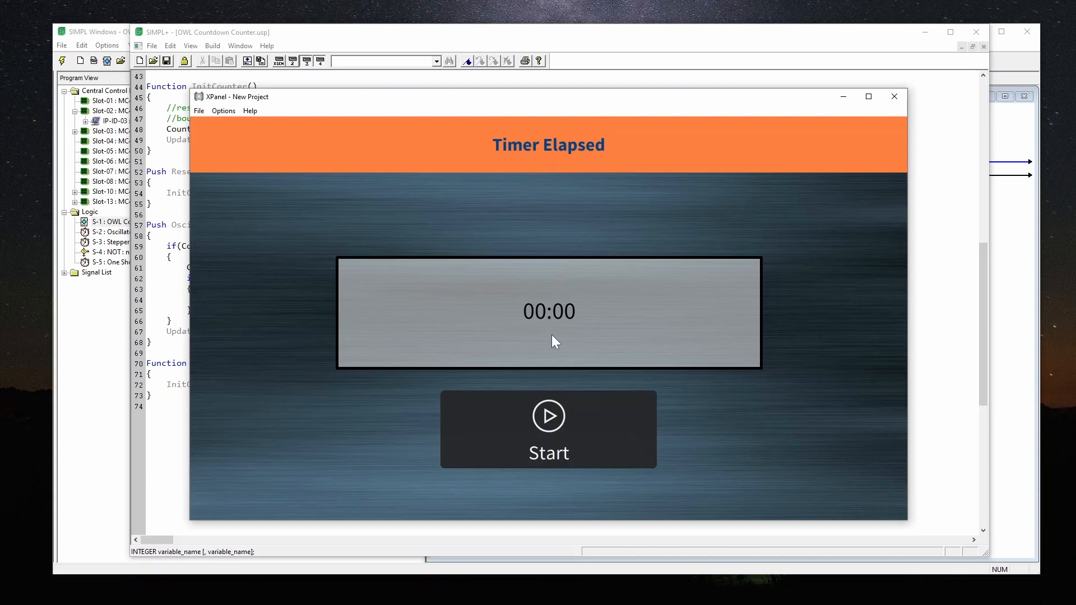
mouse_move(562, 167)
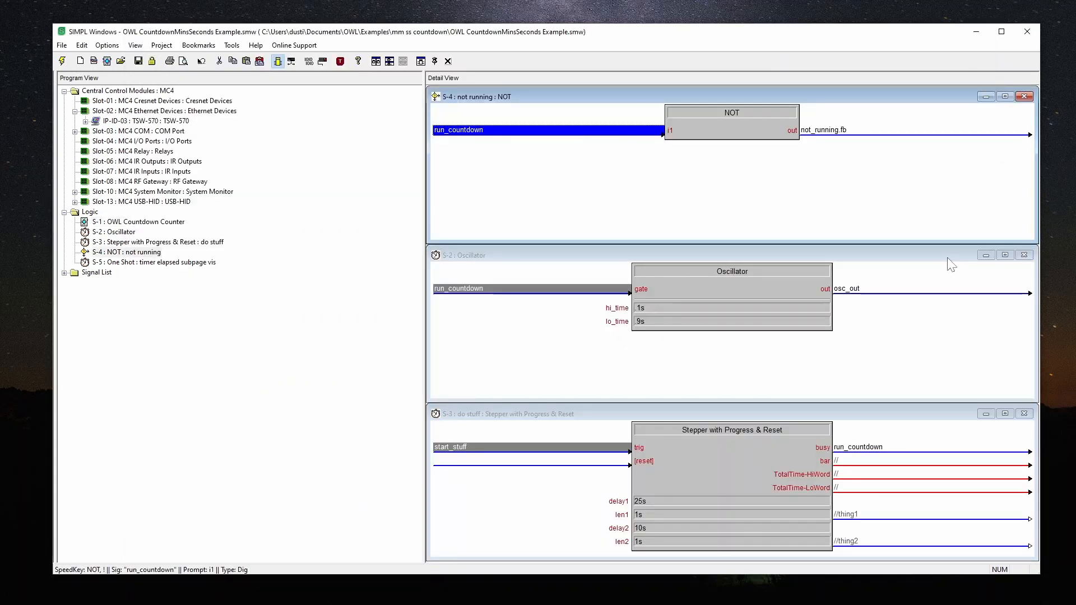
mouse_move(901, 452)
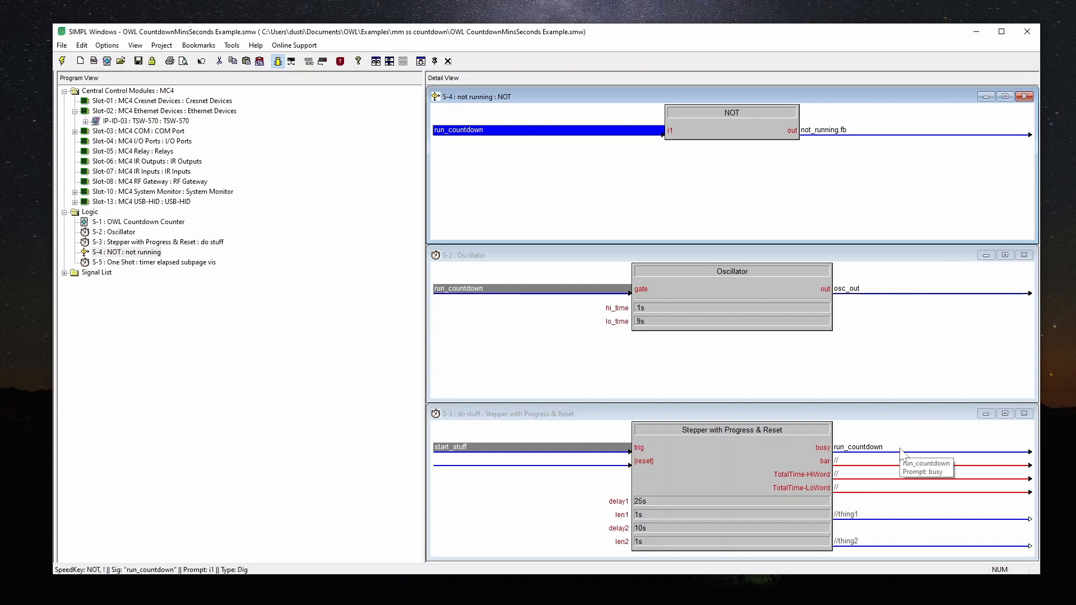
mouse_move(766, 352)
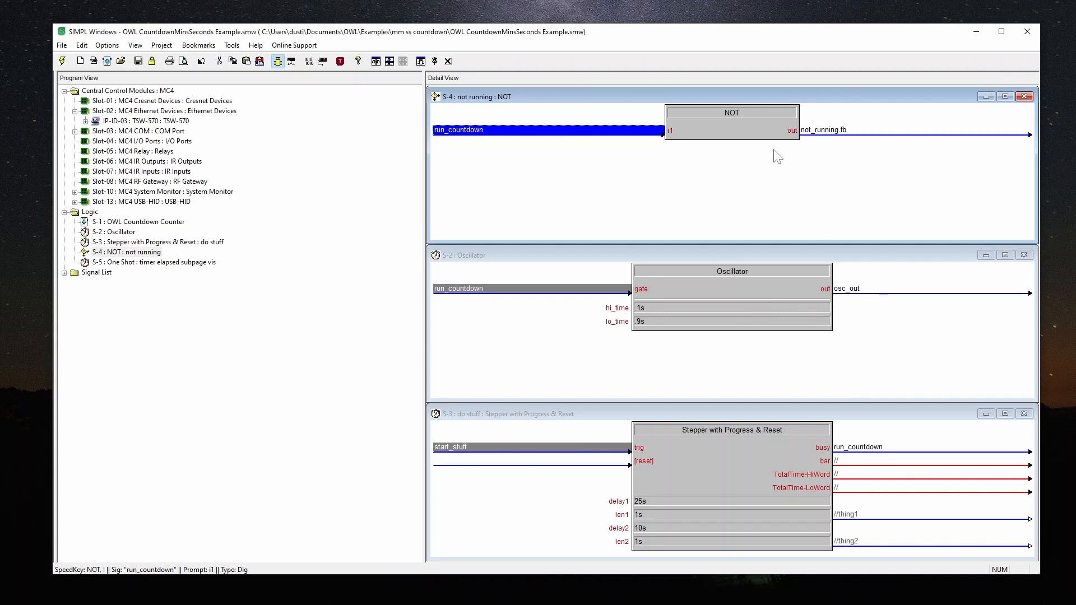
mouse_move(742, 132)
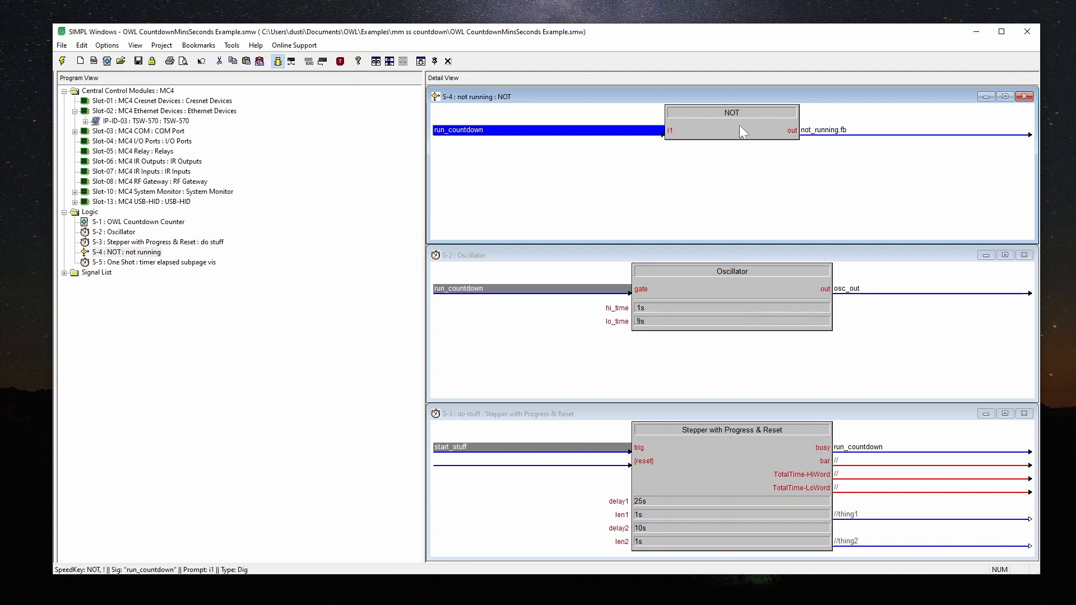
mouse_move(246, 106)
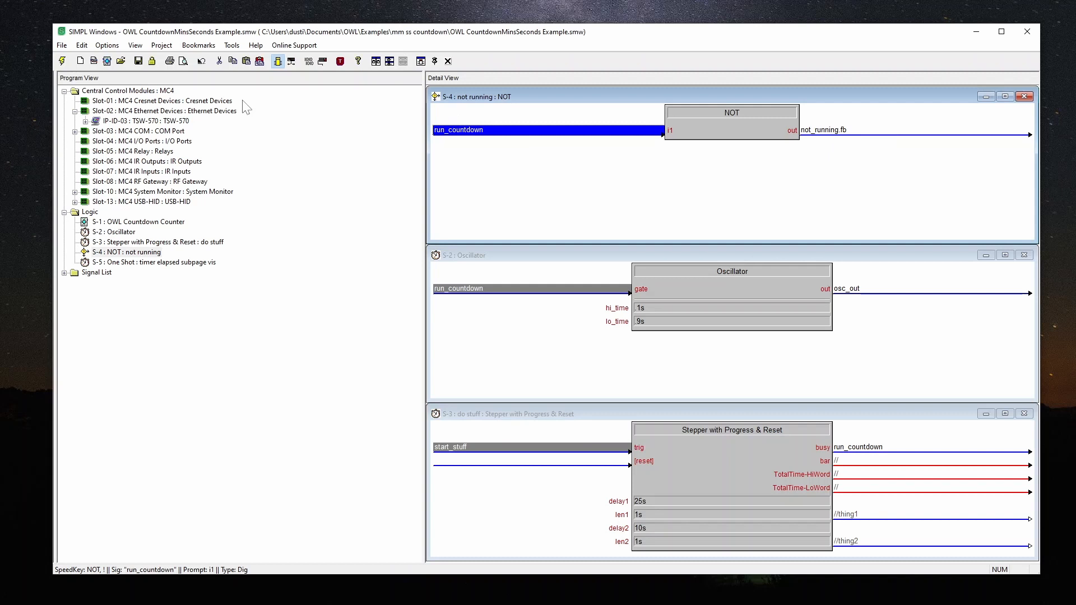
mouse_move(245, 107)
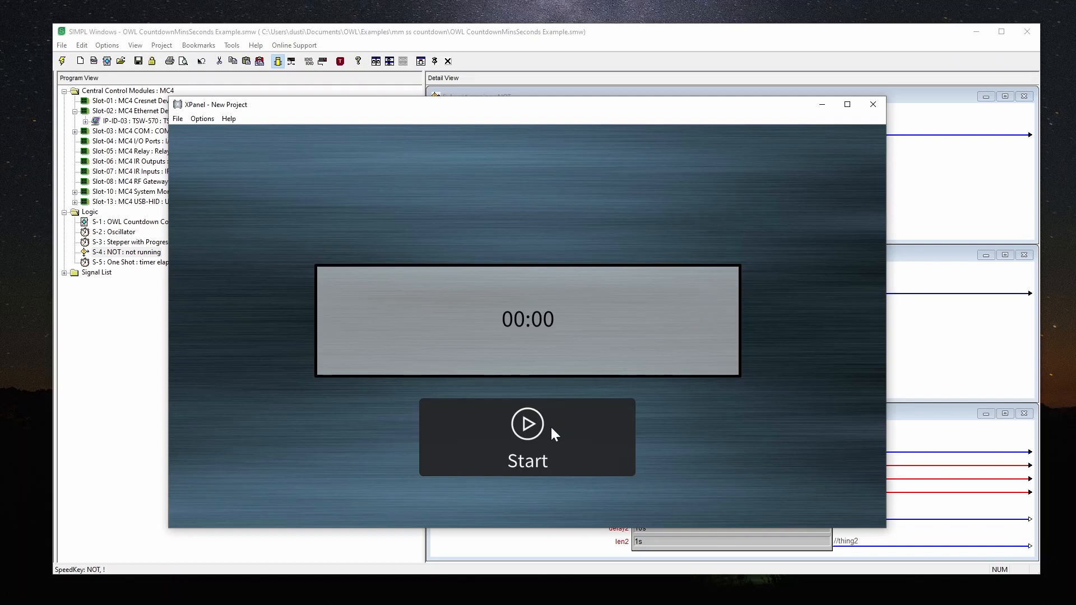
Start the XPanel countdown, then return to the SIMPL+ code where DonePulse fires at zero
click(527, 437)
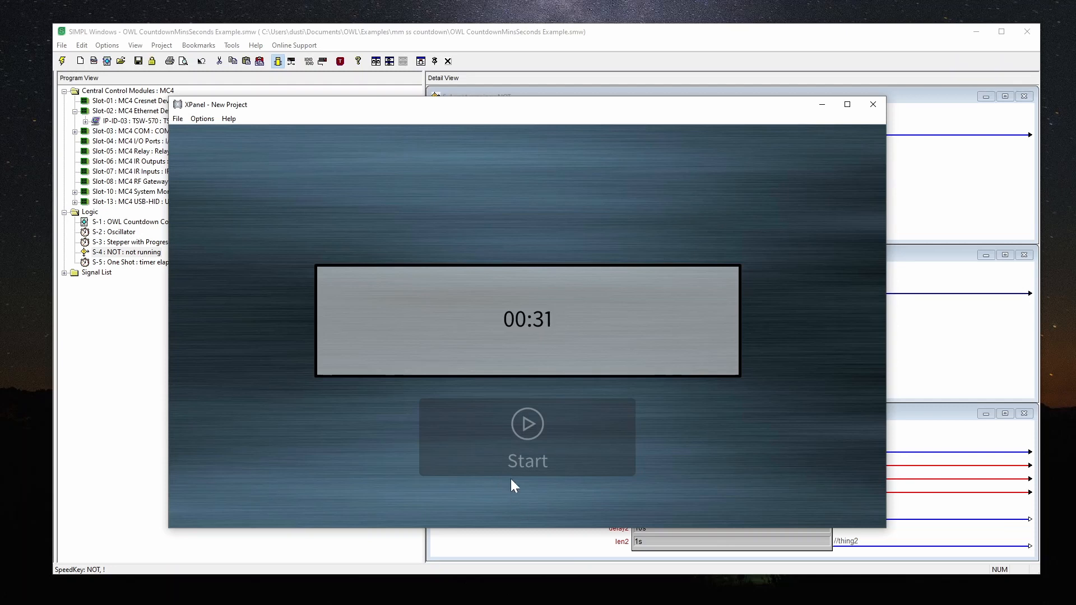
mouse_move(519, 117)
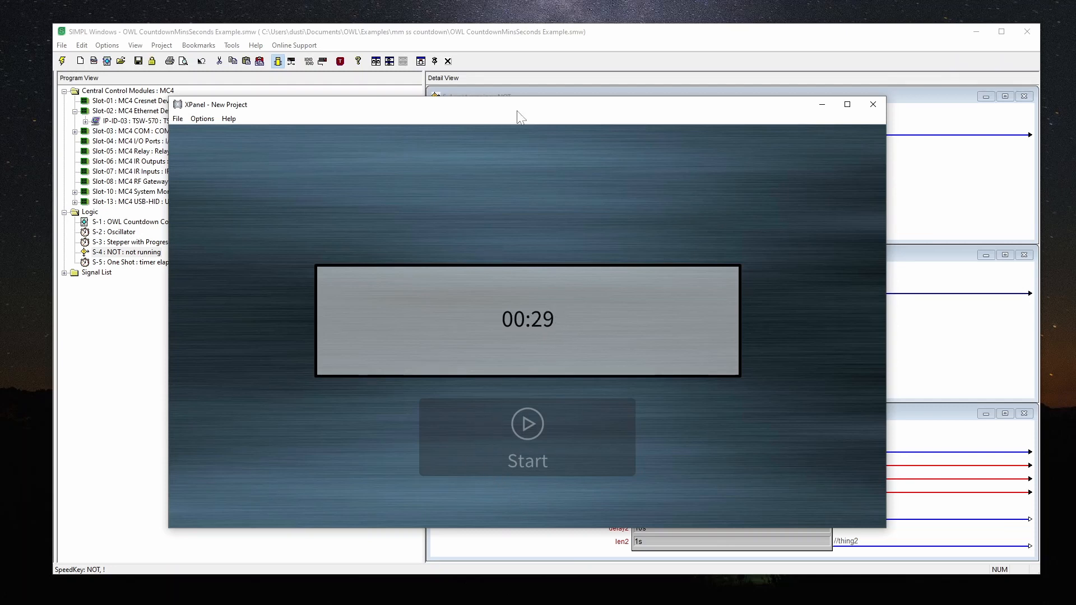
click(871, 104)
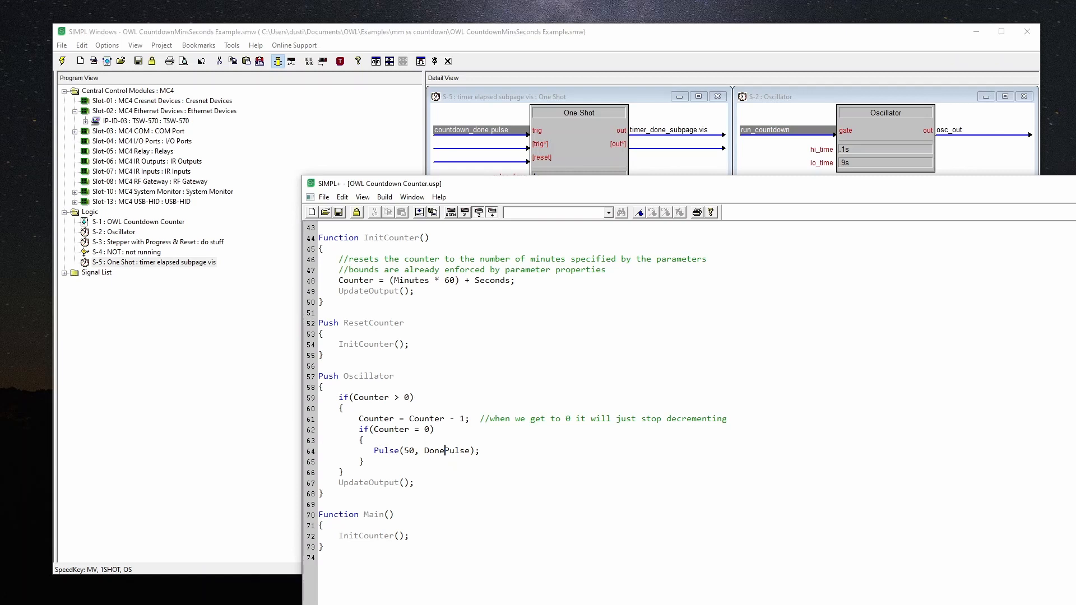
Display the One Shot, Oscillator, NOT and Stepper symbols together in Detail View
double_click(410, 450)
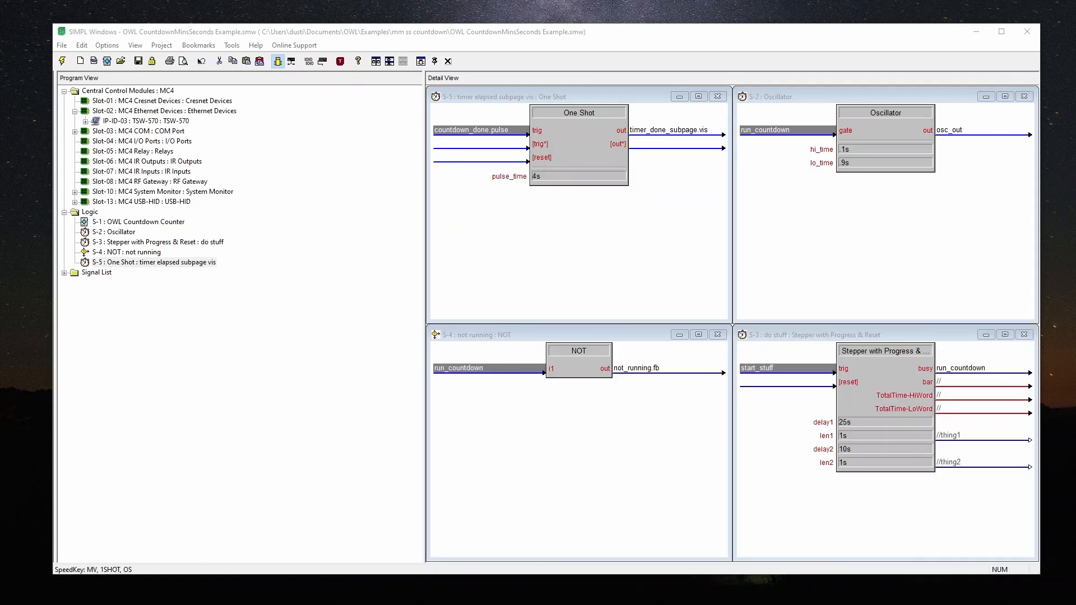
mouse_move(1054, 577)
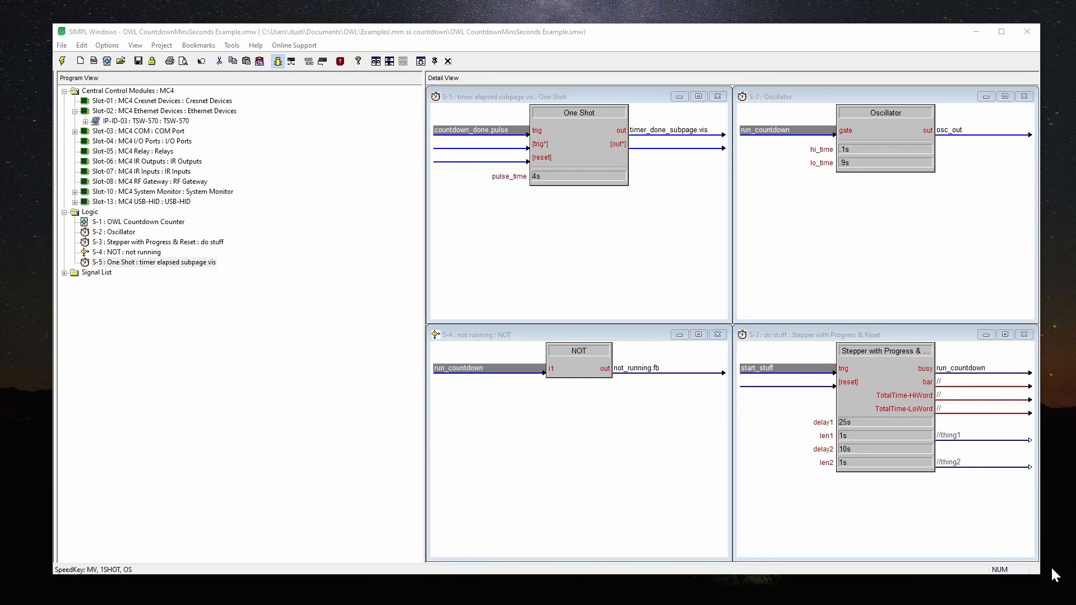